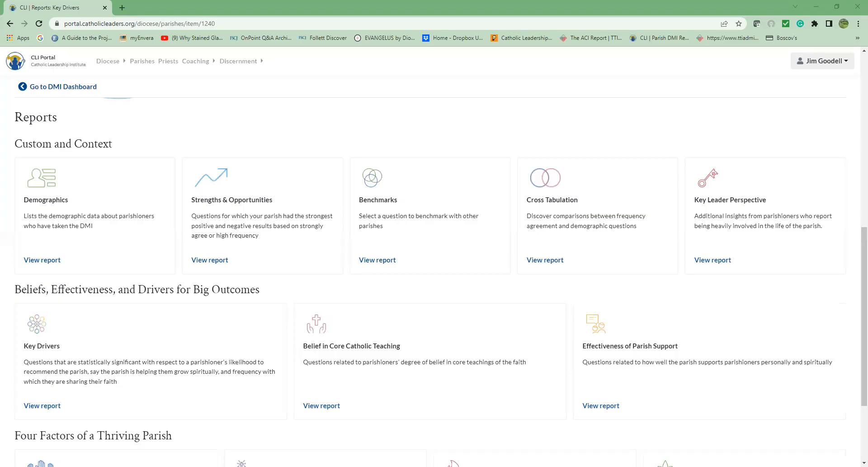
mouse_move(727, 4)
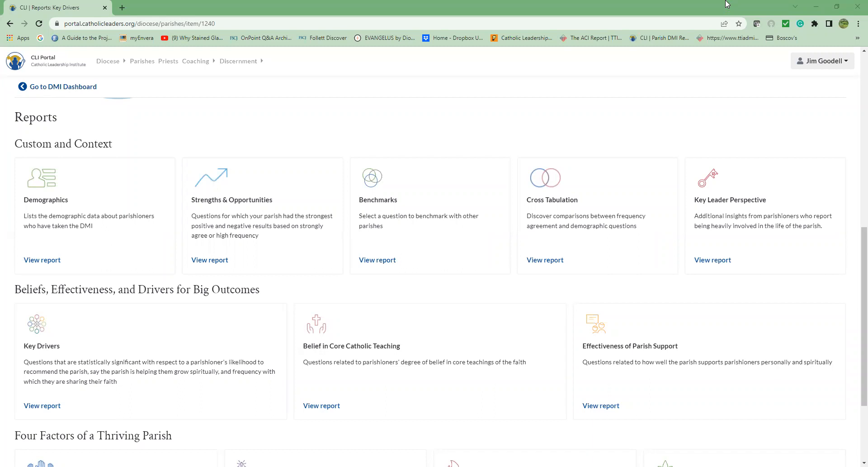
mouse_move(659, 38)
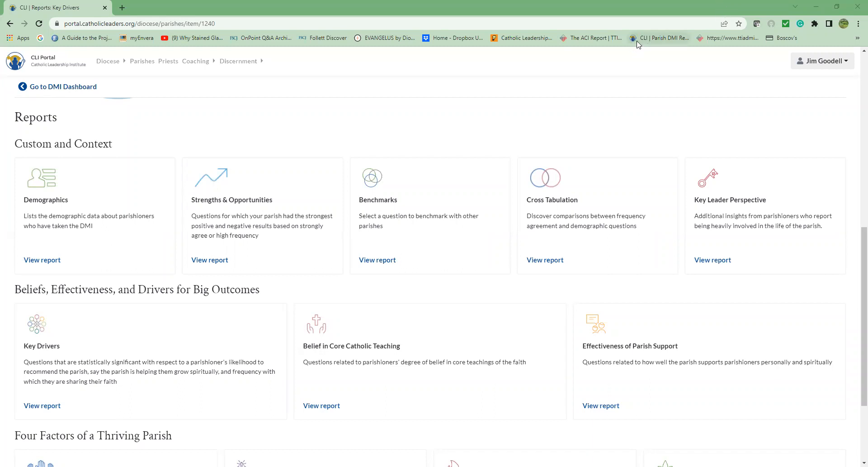
mouse_move(29, 426)
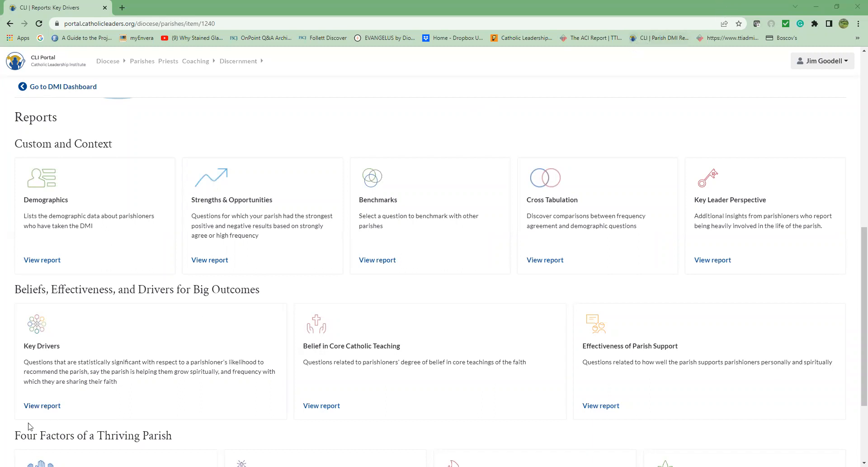
Step: View the Key Drivers report for St. Eileen Test Parish's 2021 survey
click(43, 405)
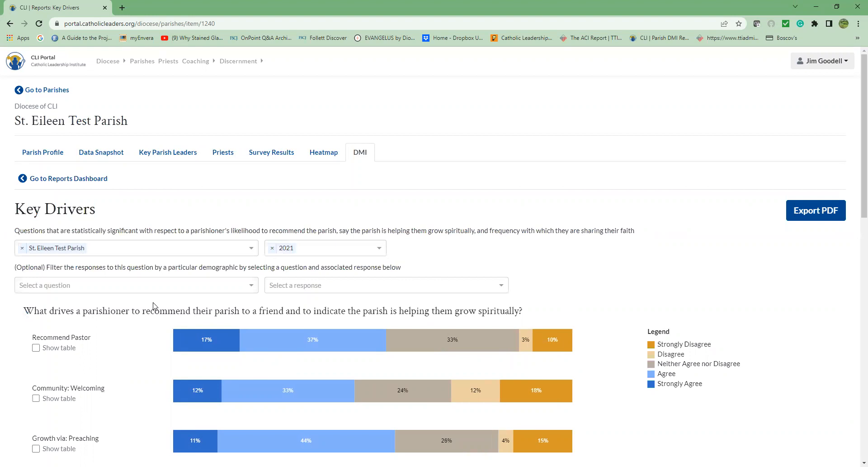
mouse_move(154, 305)
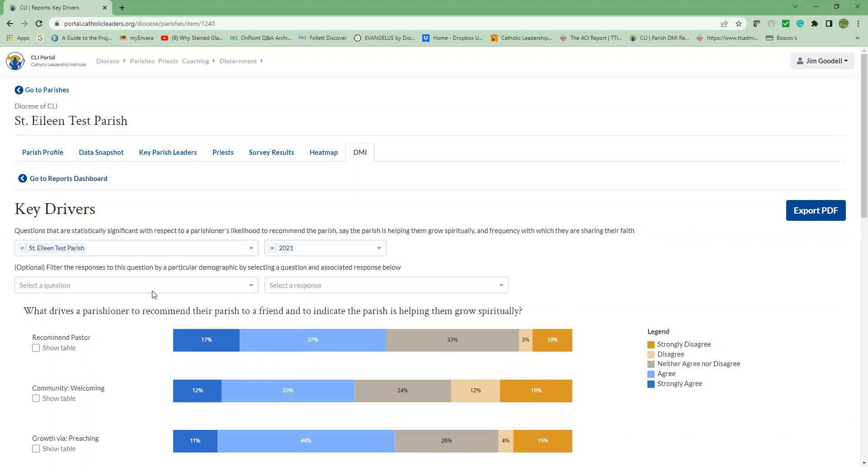
mouse_move(136, 243)
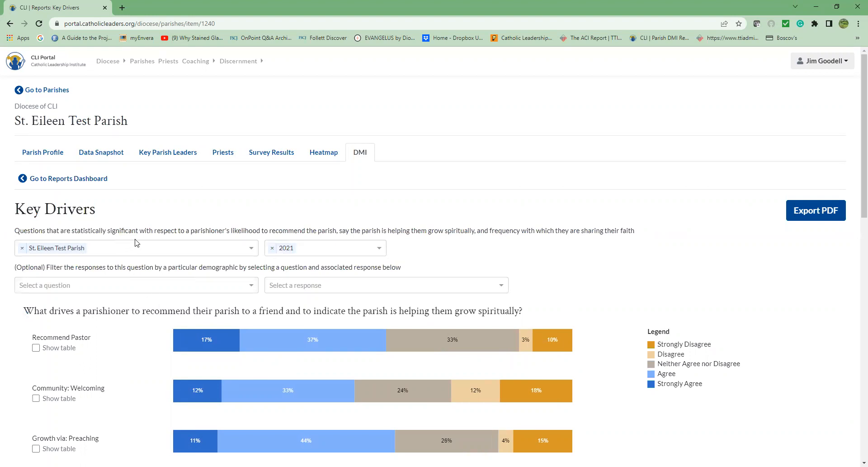
mouse_move(170, 246)
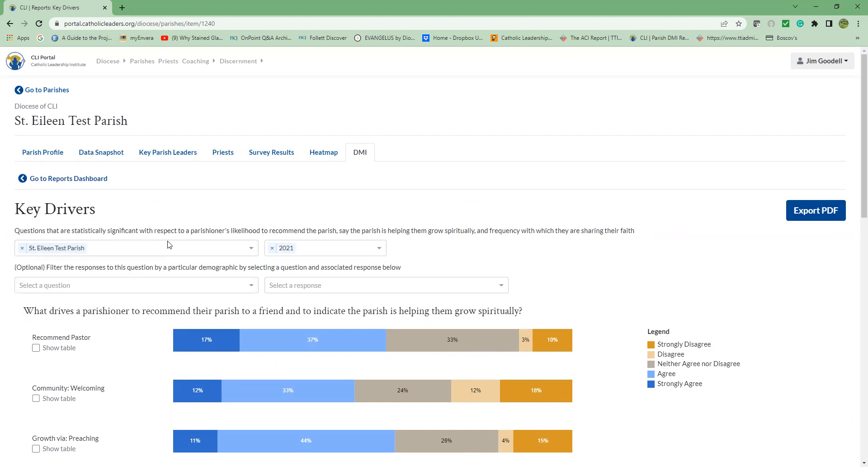
mouse_move(328, 243)
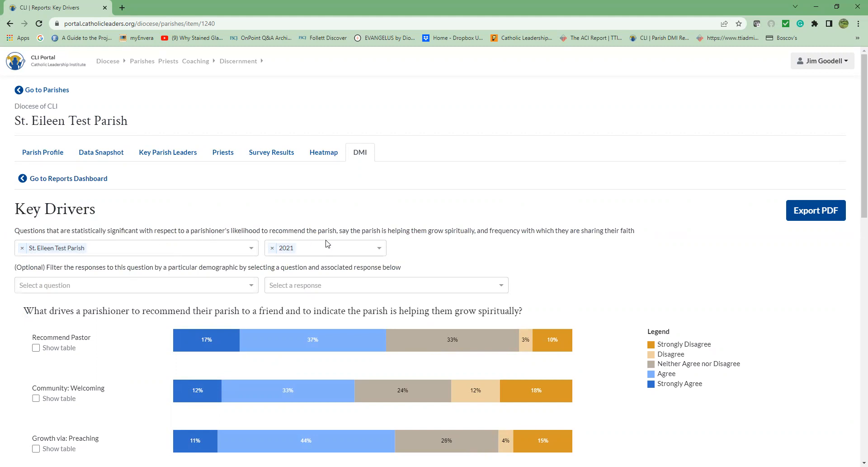
mouse_move(415, 242)
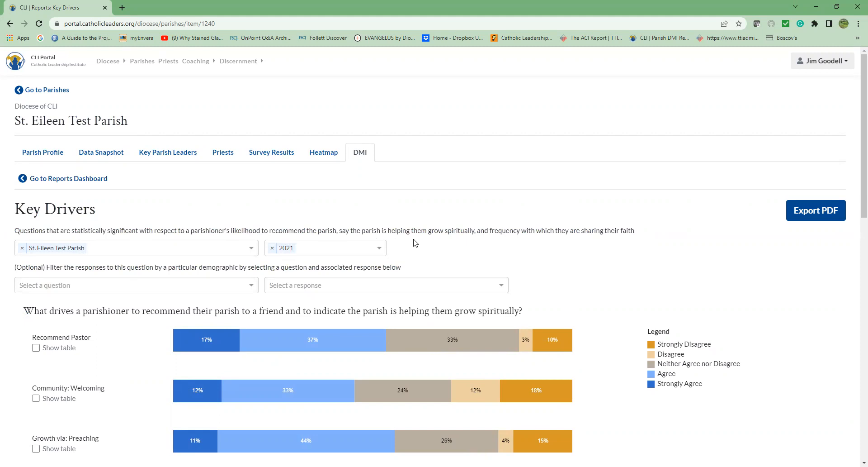
mouse_move(536, 249)
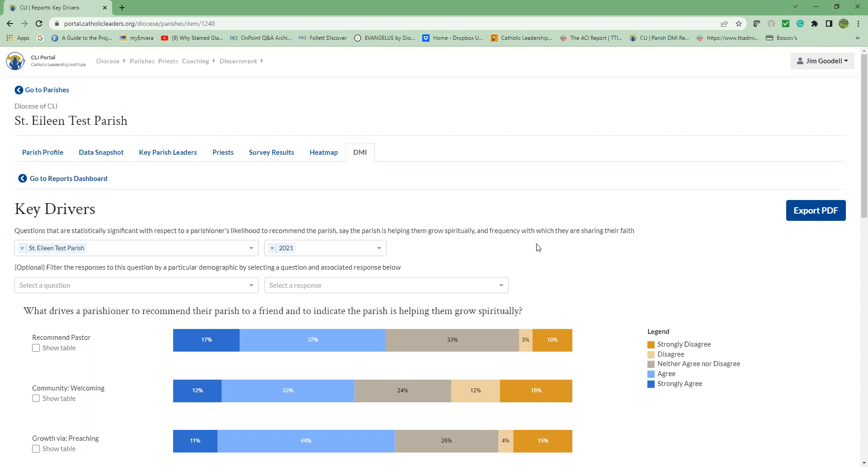
click(324, 248)
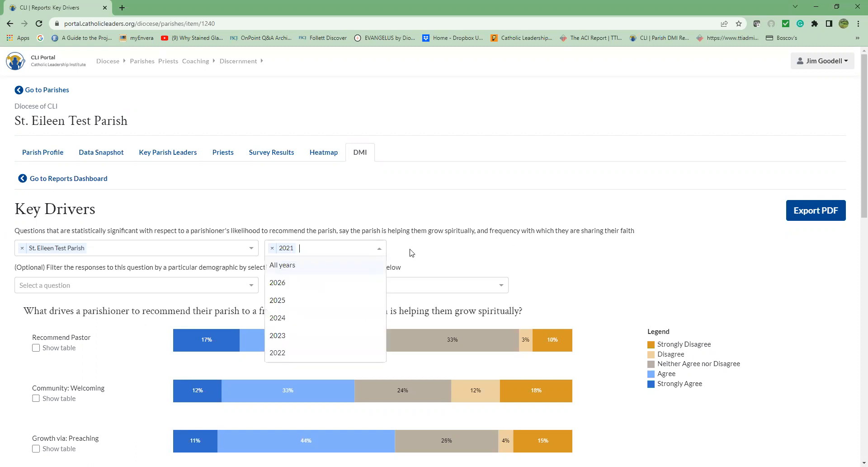
mouse_move(423, 252)
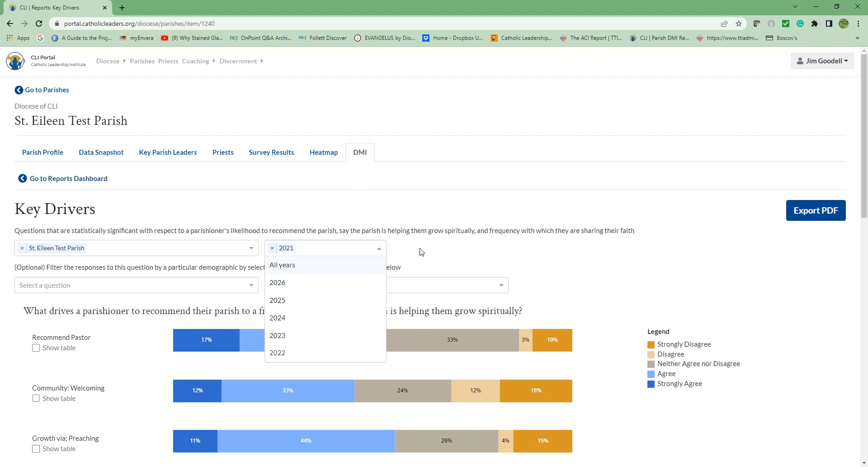
mouse_move(725, 238)
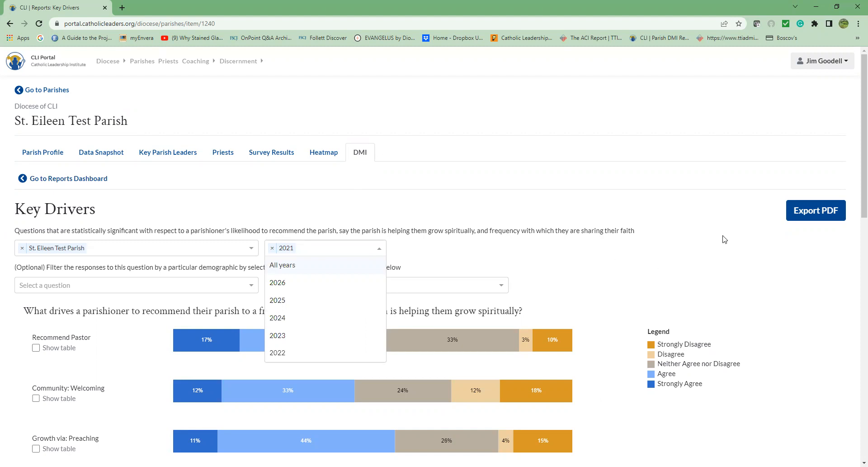
mouse_move(721, 238)
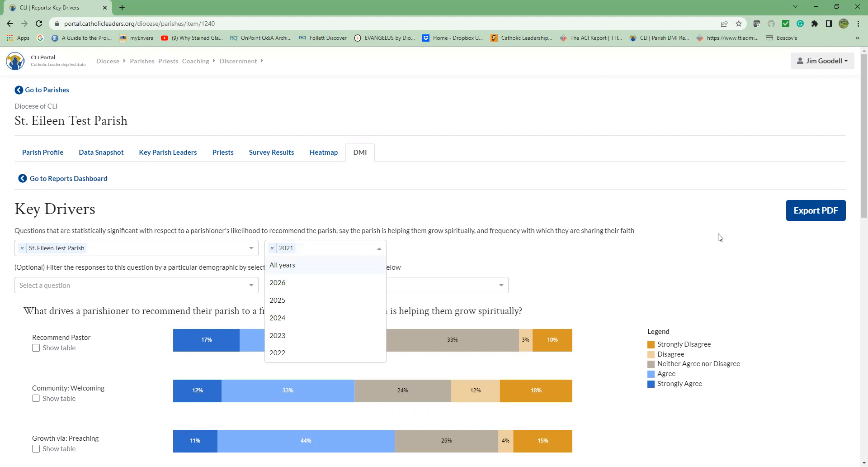
click(321, 248)
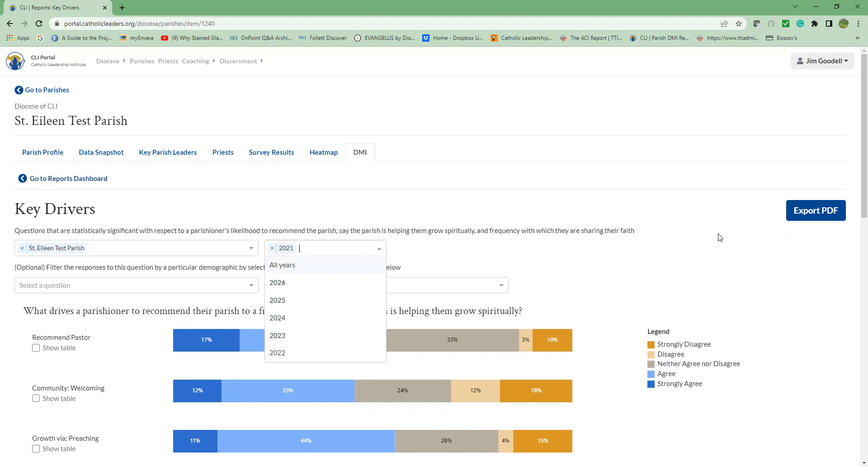
mouse_move(730, 246)
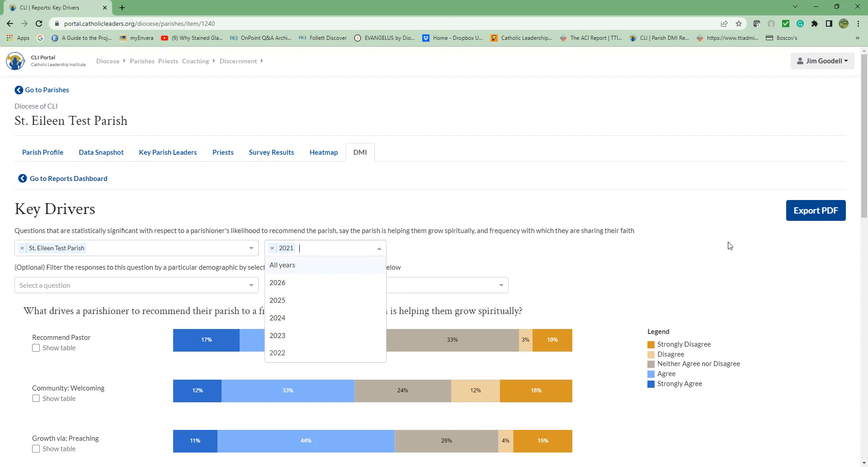
mouse_move(801, 235)
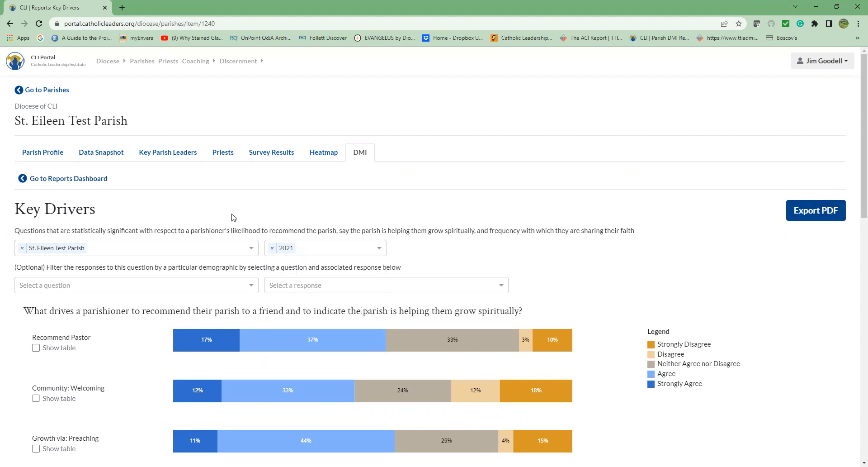
mouse_move(255, 215)
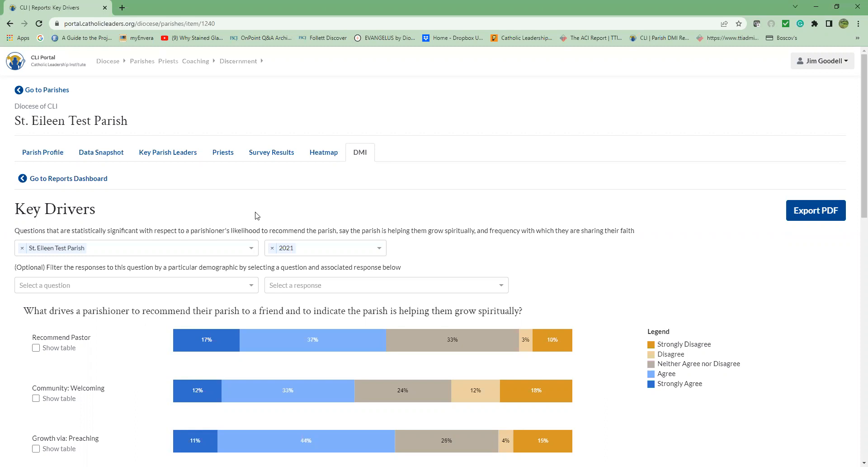
scroll(down, 3)
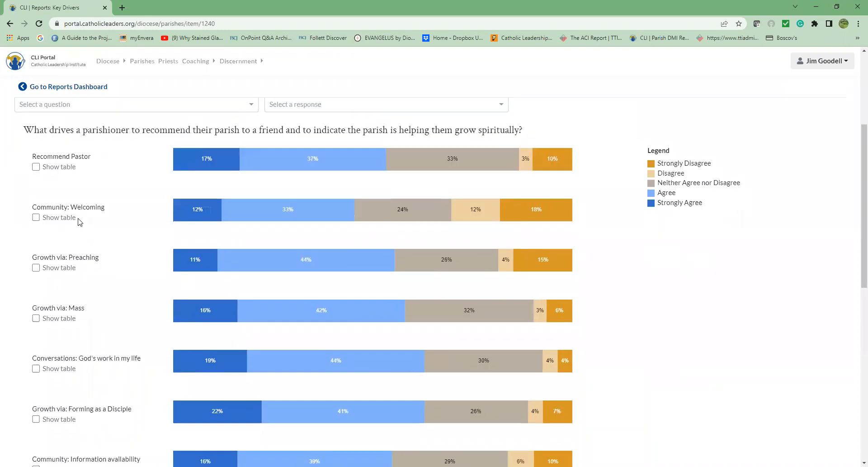
mouse_move(133, 330)
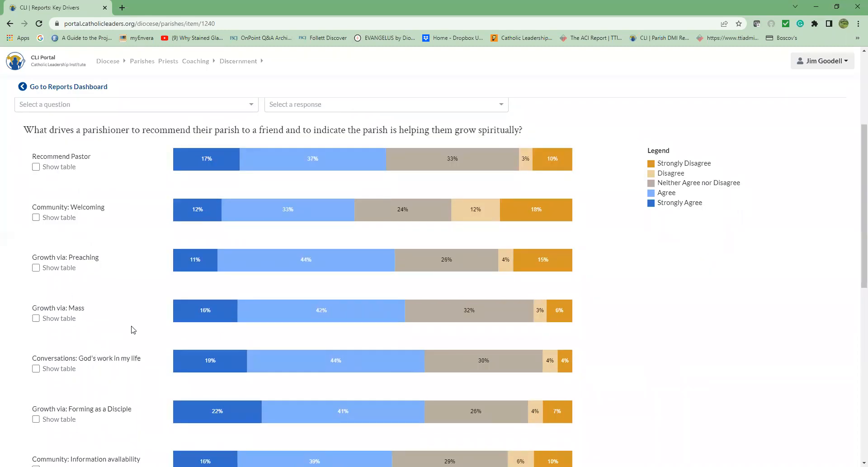
mouse_move(117, 210)
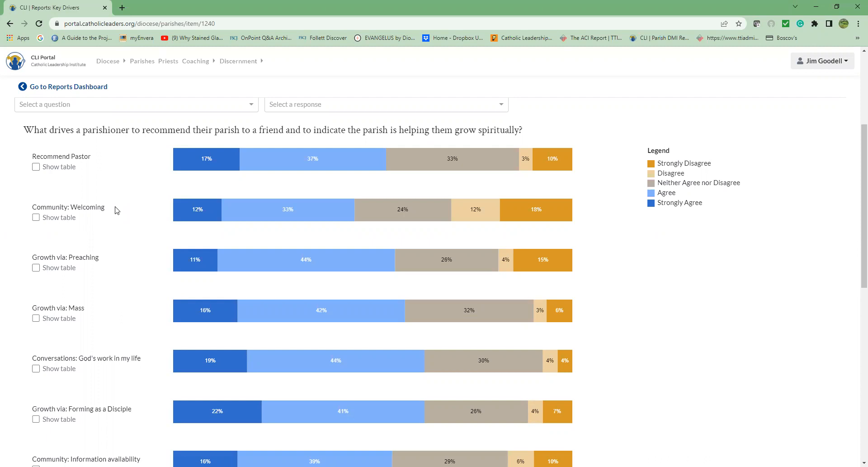
mouse_move(122, 157)
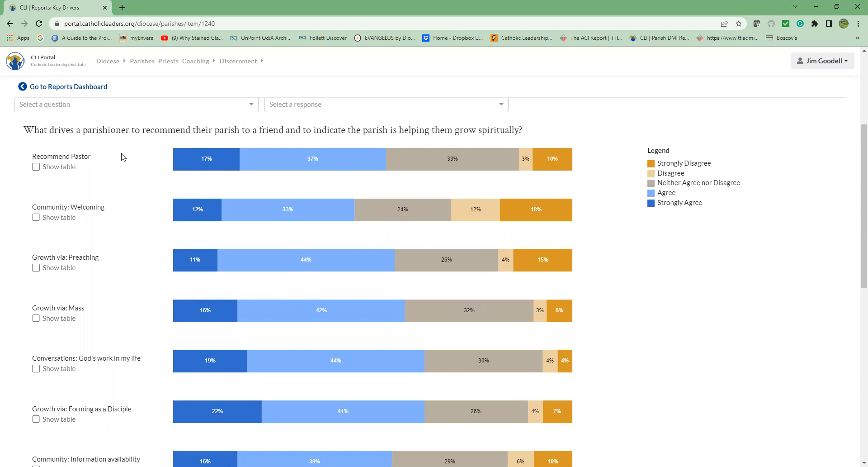
mouse_move(632, 174)
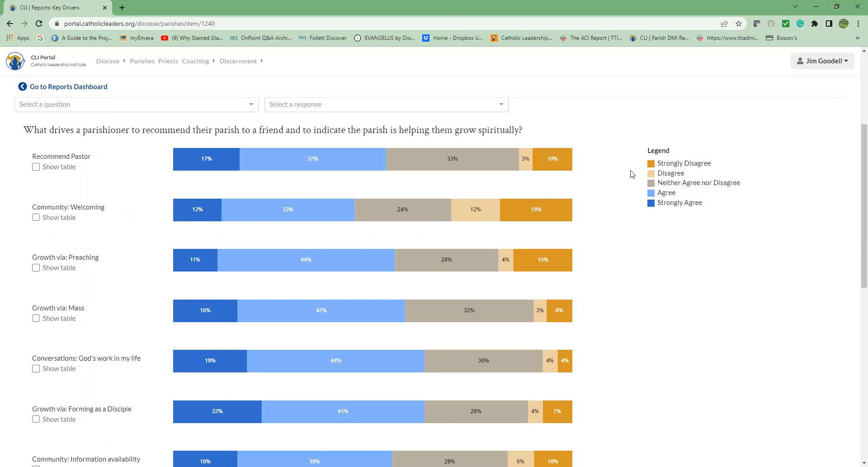
mouse_move(660, 220)
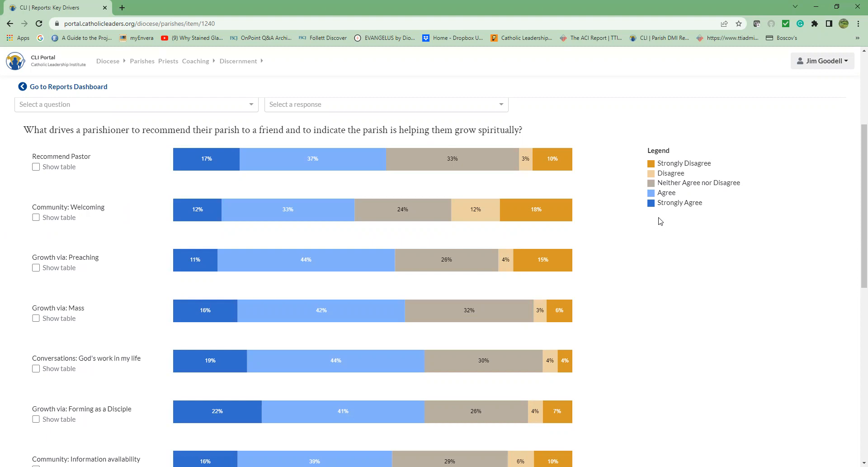
mouse_move(668, 215)
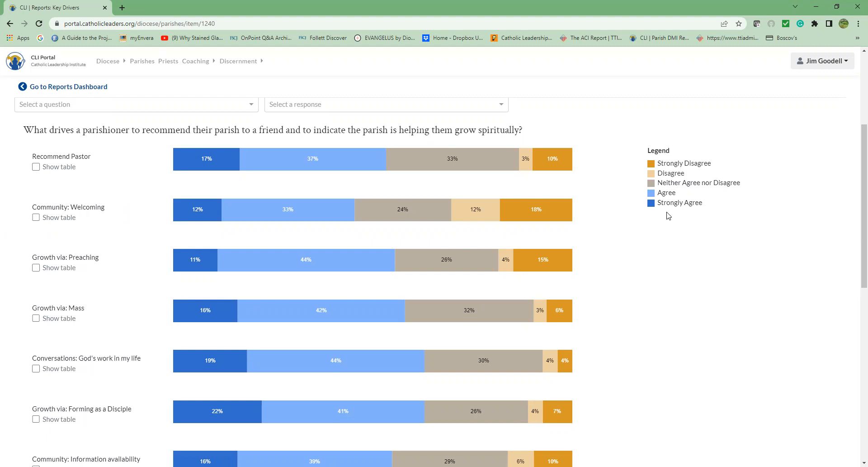
mouse_move(668, 209)
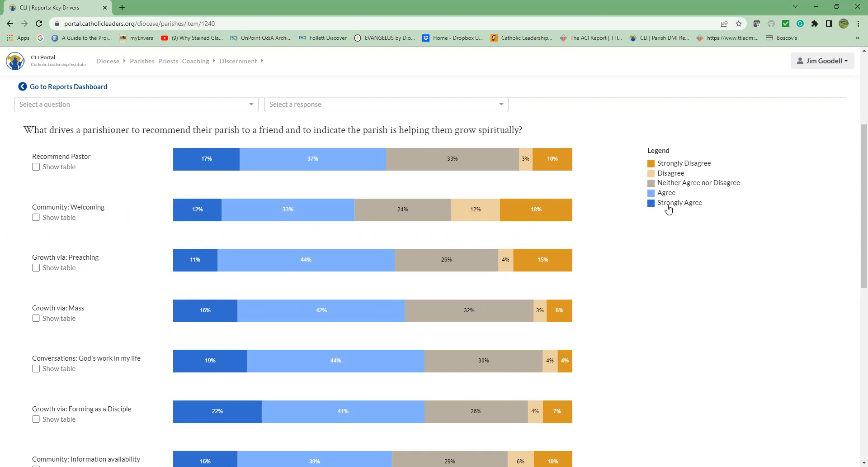
mouse_move(668, 168)
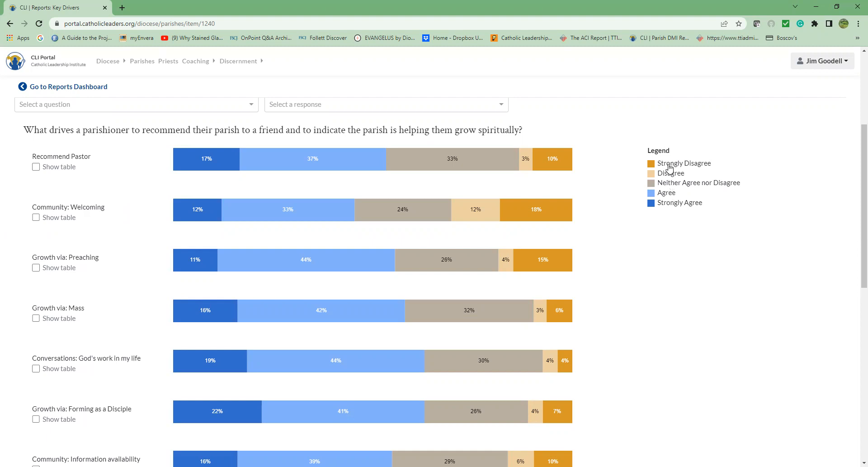
mouse_move(669, 206)
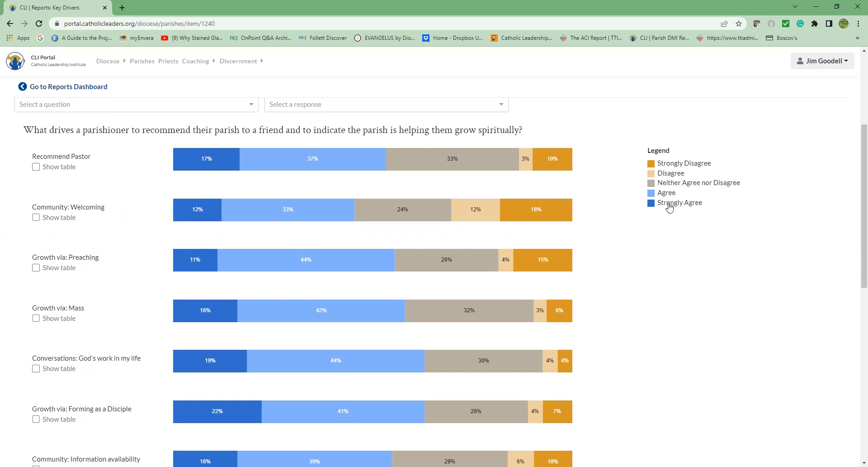
mouse_move(670, 210)
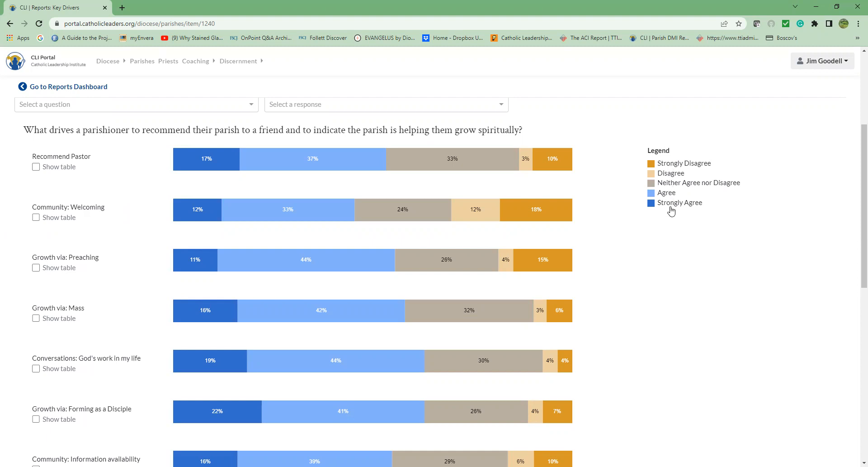
mouse_move(672, 211)
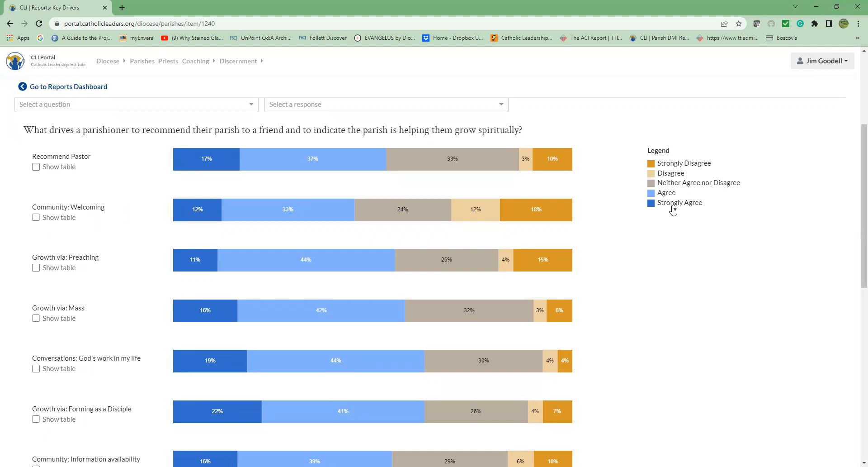
mouse_move(580, 104)
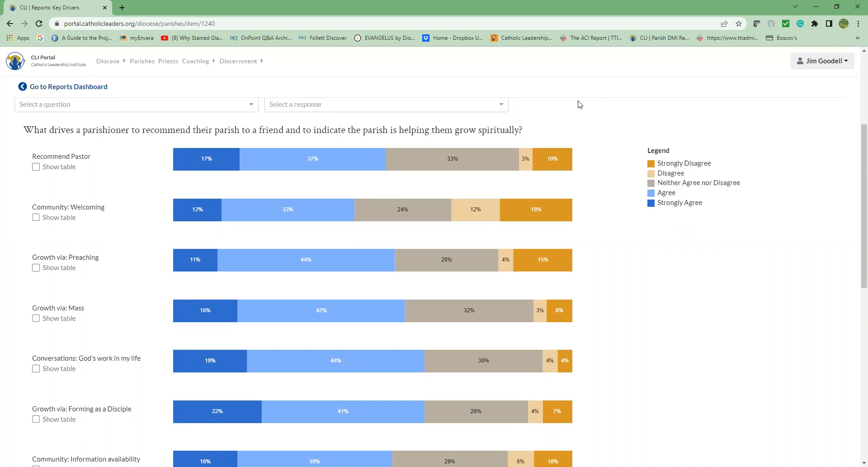
mouse_move(176, 106)
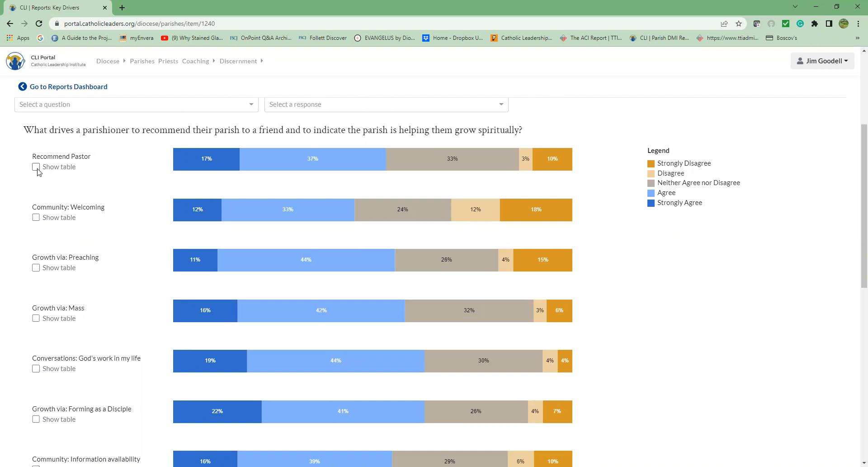
Step: Show the 2021 response table beneath the Recommend Pastor driver bar
click(35, 167)
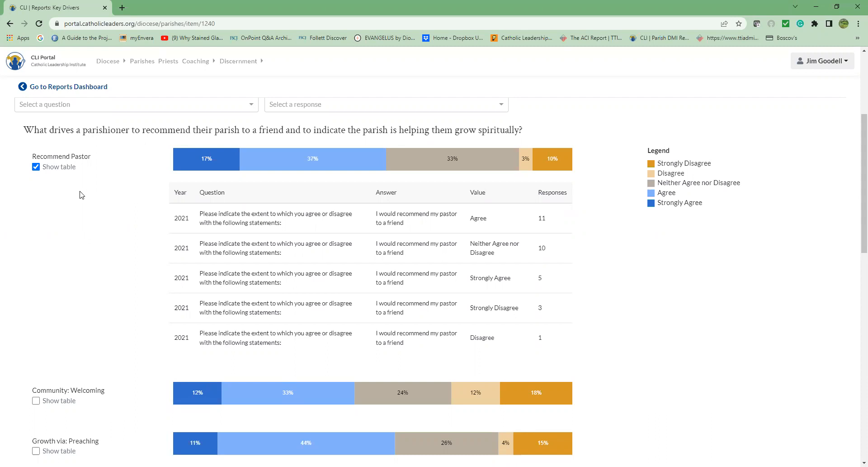
Step: Hide the Recommend Pastor response table, leaving only the driver bar charts
click(37, 167)
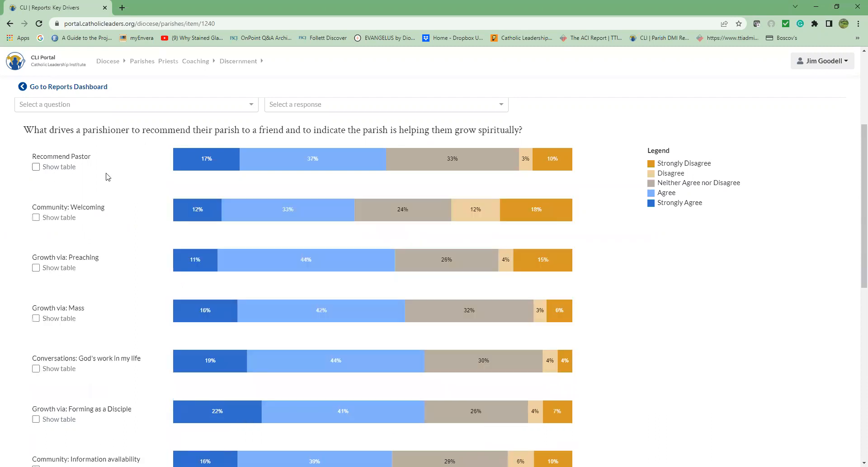
mouse_move(206, 158)
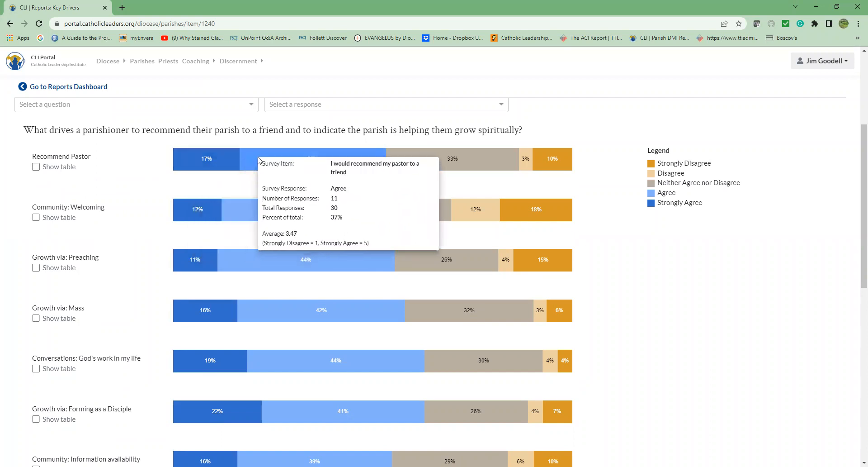
mouse_move(399, 159)
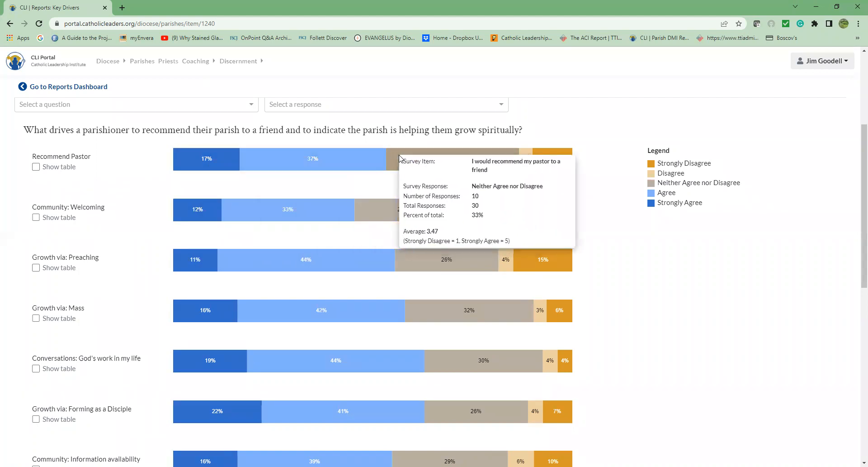
mouse_move(521, 157)
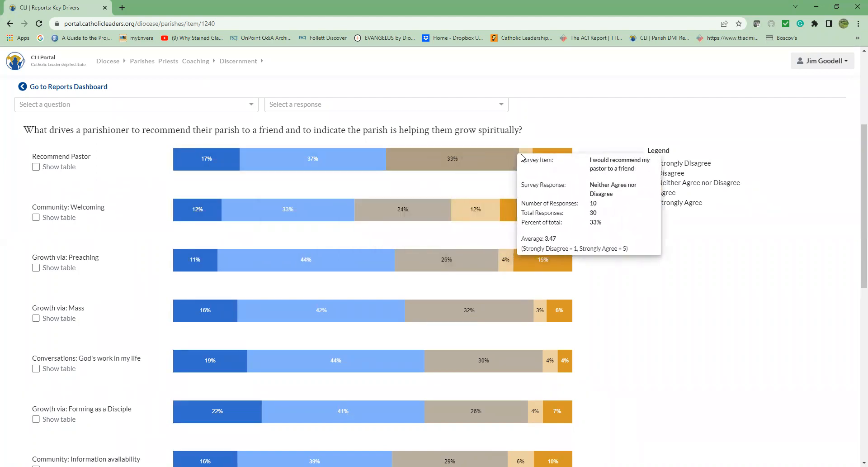
mouse_move(541, 159)
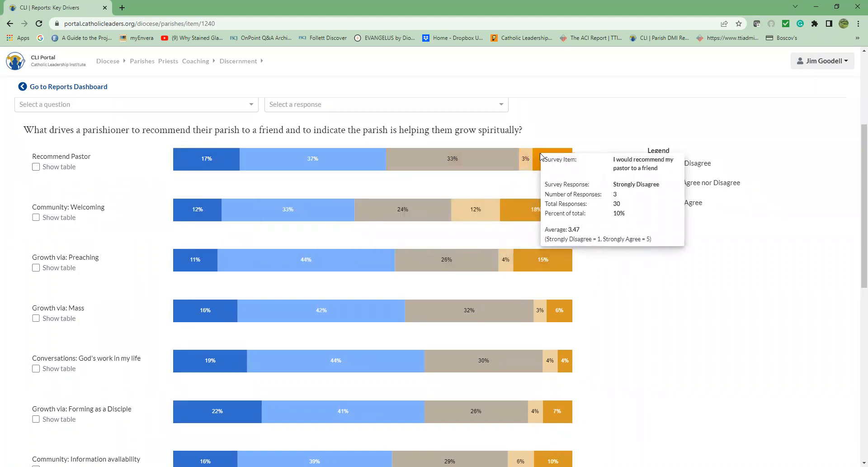
mouse_move(153, 162)
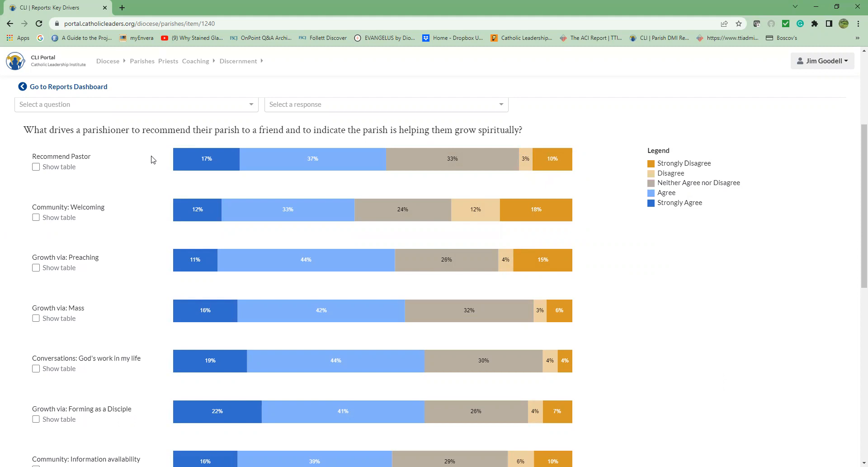
mouse_move(151, 159)
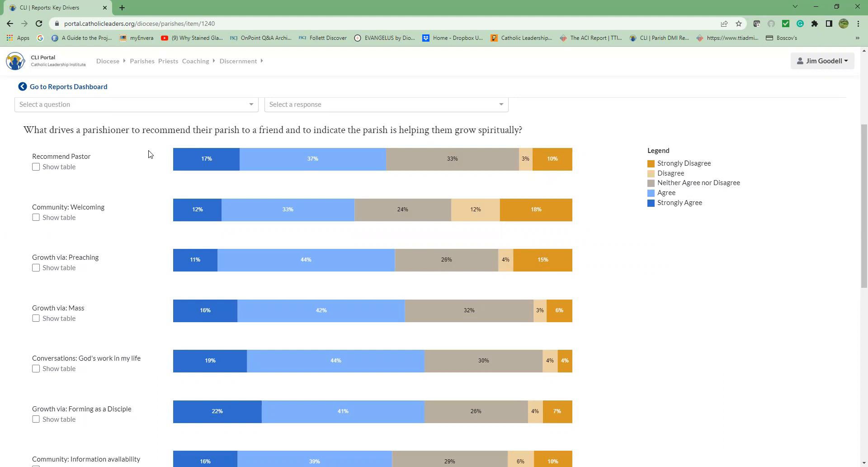
mouse_move(249, 109)
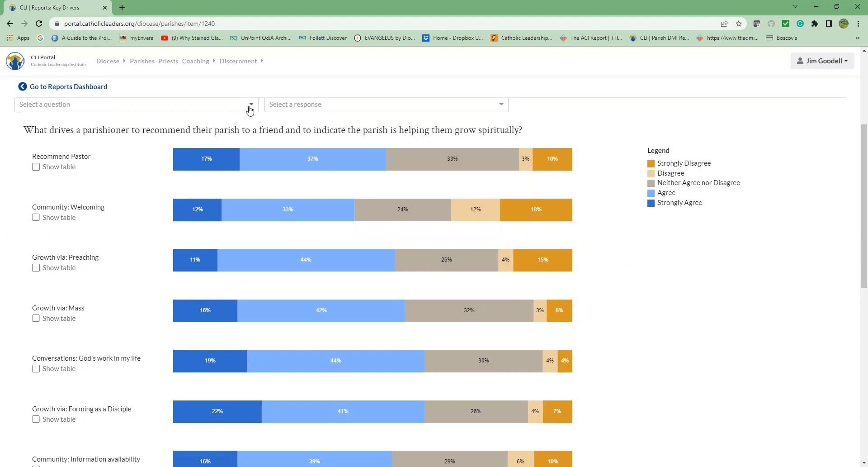
Step: Filter the Key Drivers results to the Age demographic, respondents aged 36 - 45
click(249, 104)
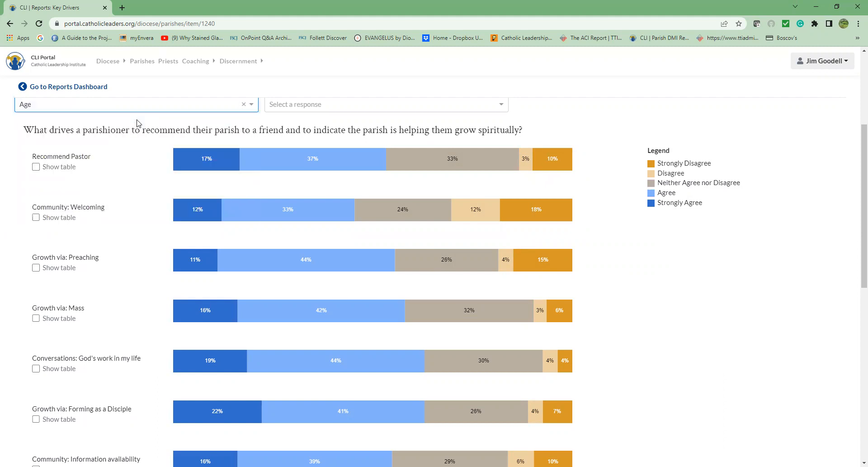
mouse_move(499, 111)
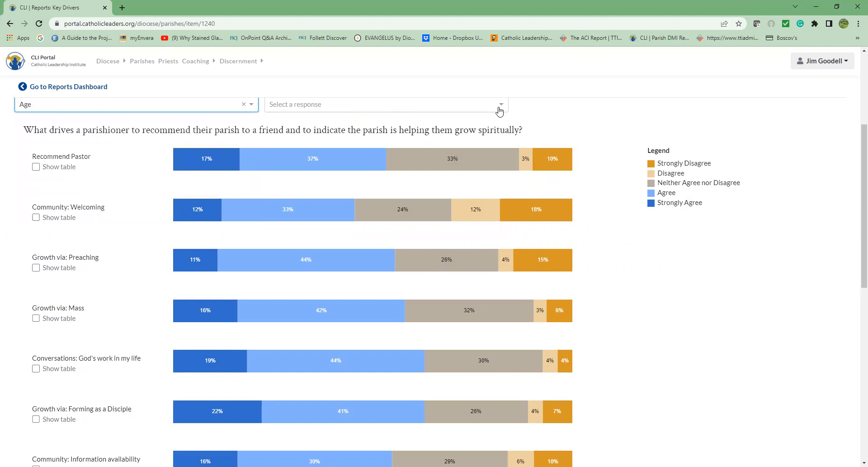
click(500, 104)
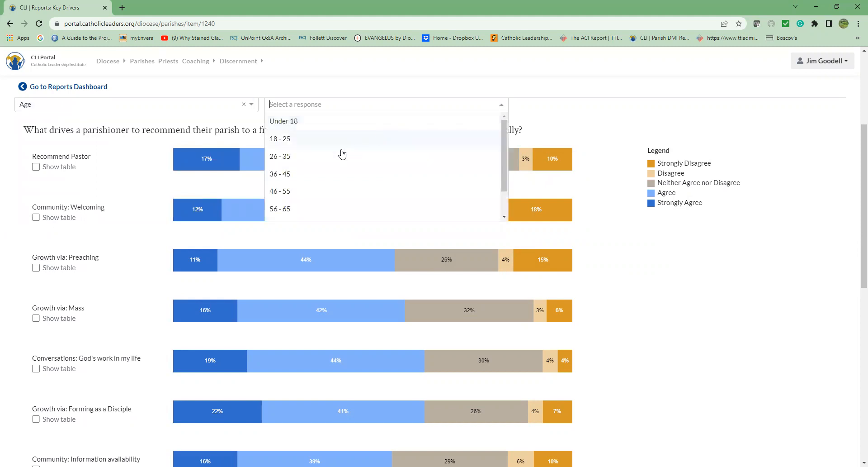
click(280, 174)
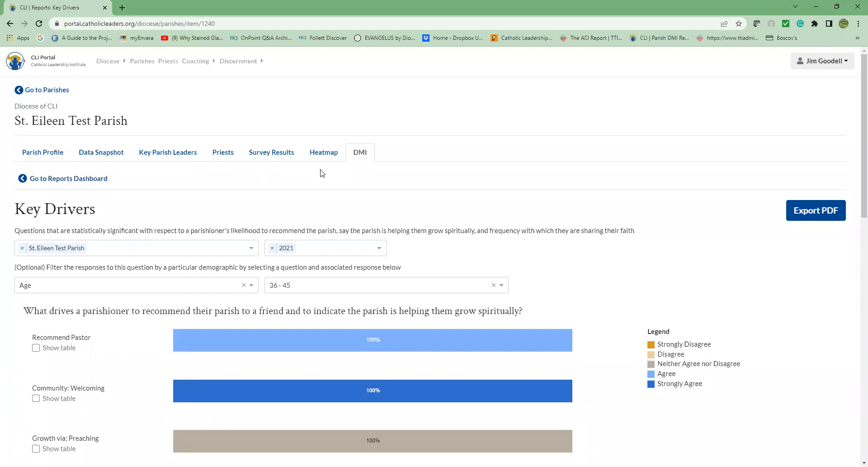
mouse_move(236, 187)
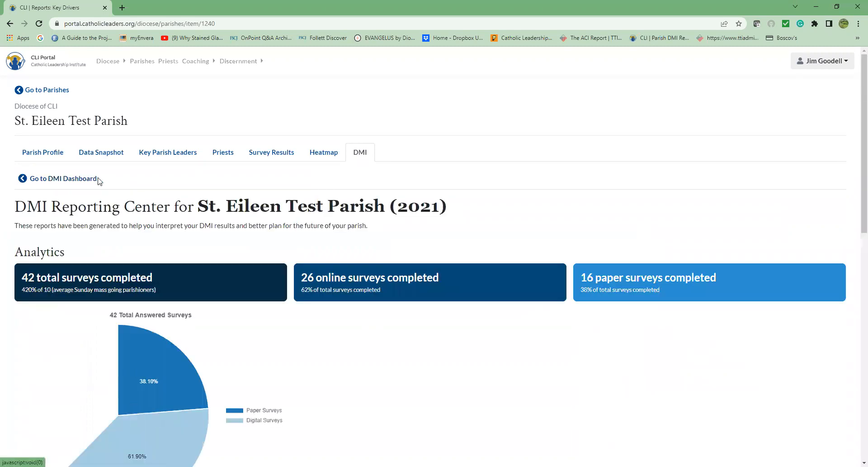
Step: View the Benchmarks report for St. Eileen Test Parish, set to 2021
scroll(down, 3)
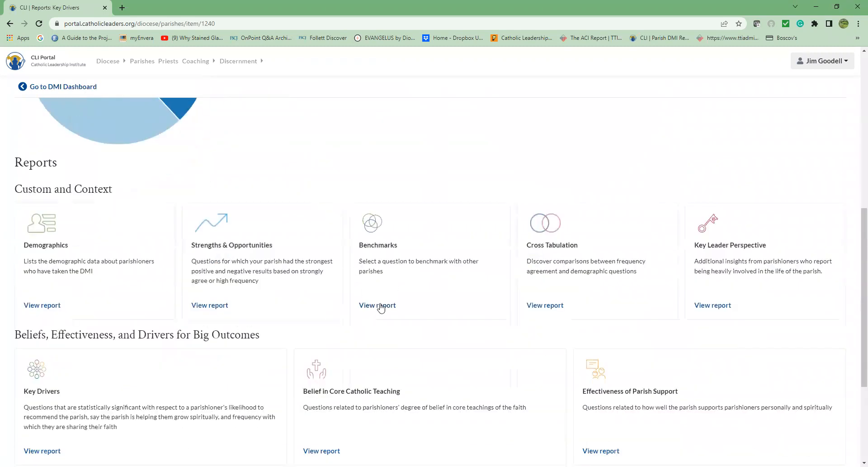
click(378, 305)
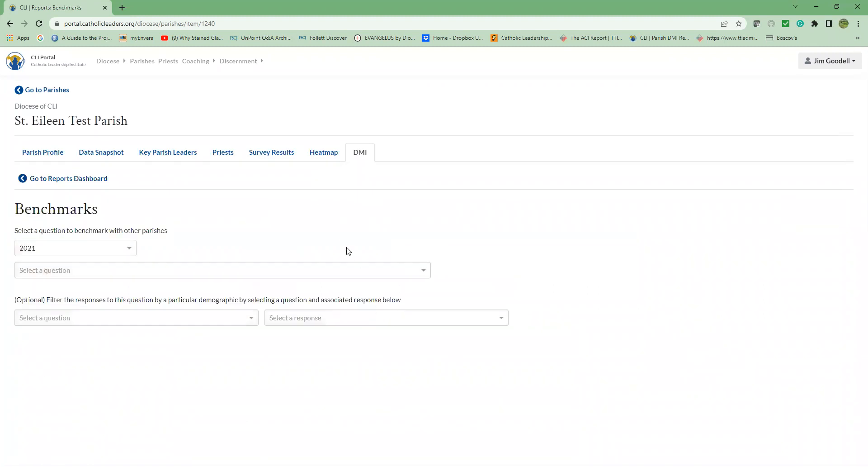
mouse_move(354, 238)
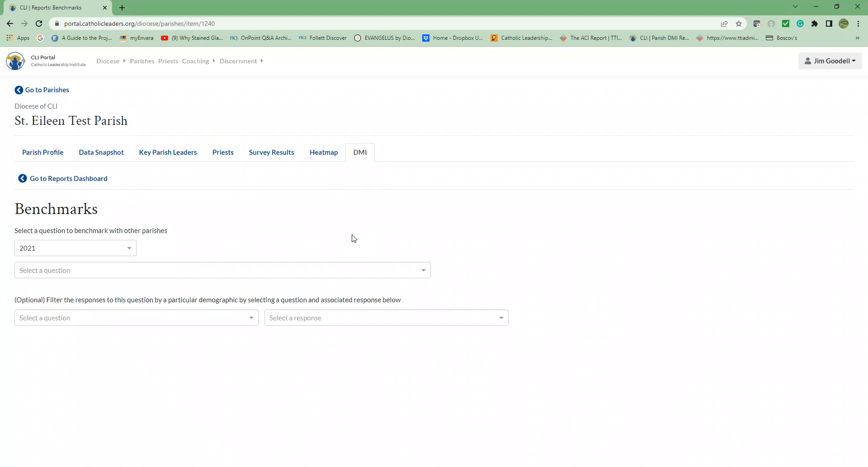
mouse_move(339, 271)
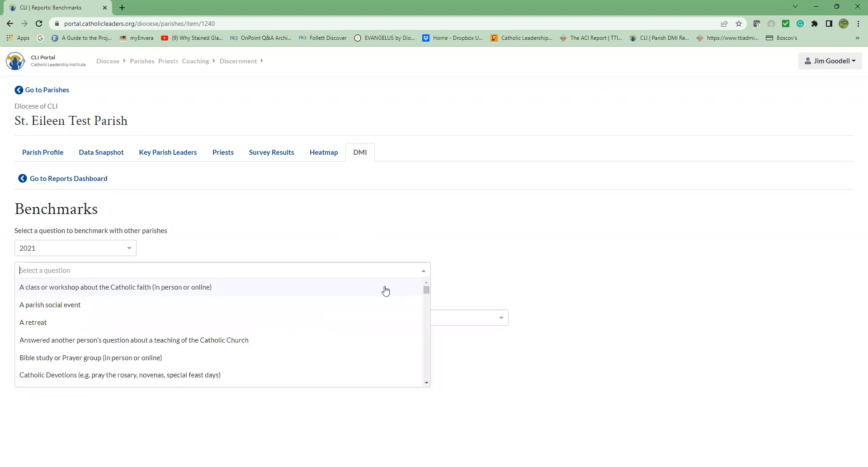
Step: Benchmark 'Bible study or Prayer group (in person or online)' against the top three parishes for 2021
click(91, 357)
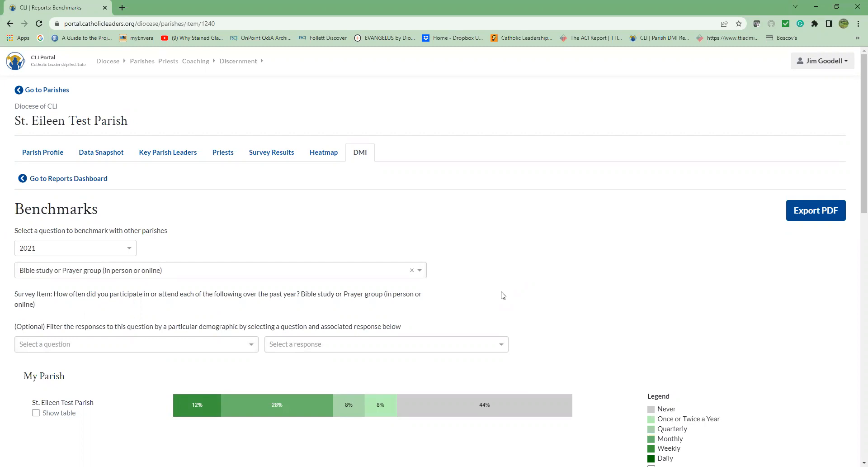
scroll(down, 3)
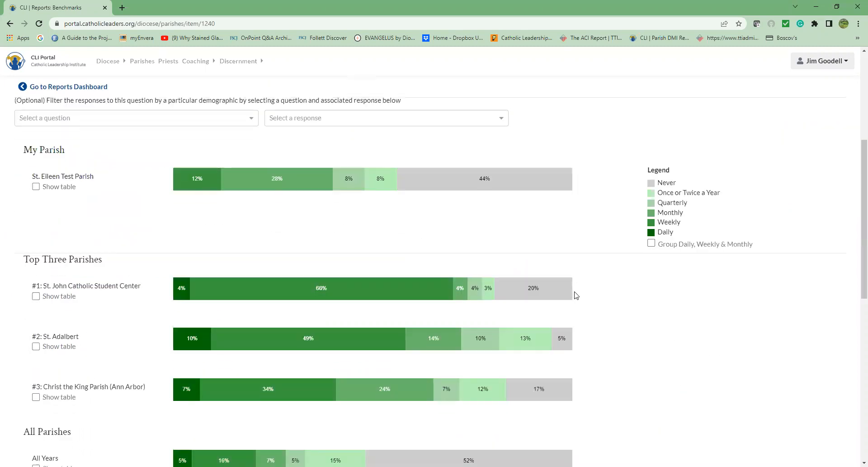
mouse_move(712, 283)
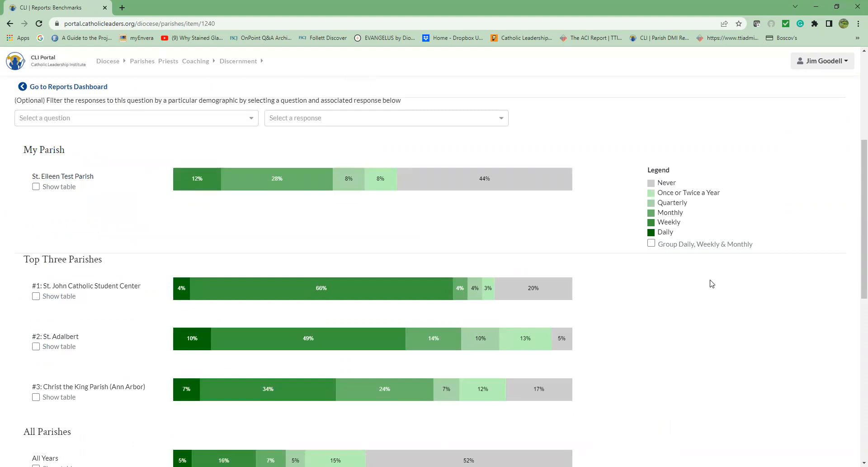
mouse_move(663, 274)
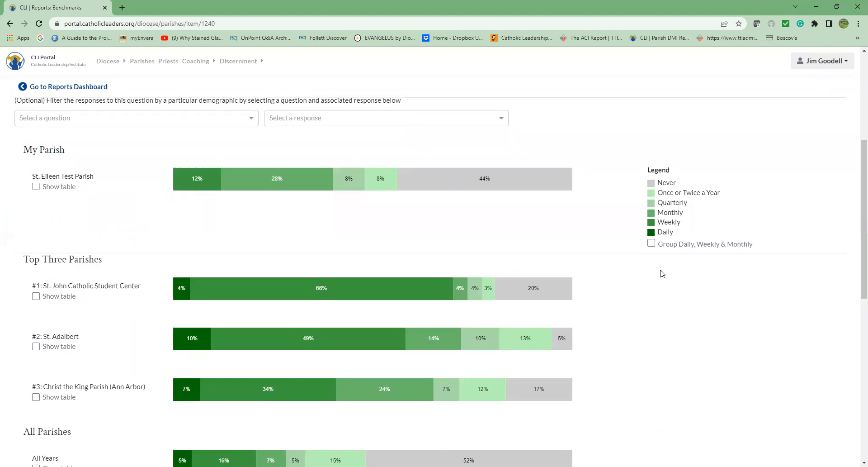
mouse_move(715, 274)
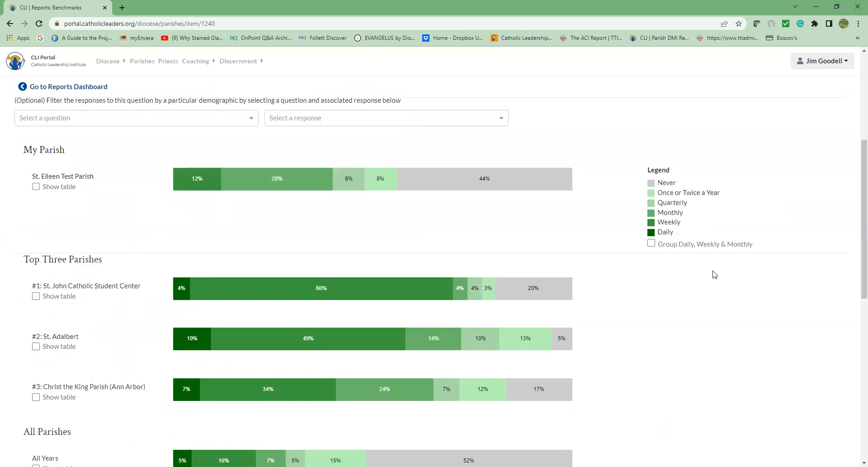
mouse_move(704, 246)
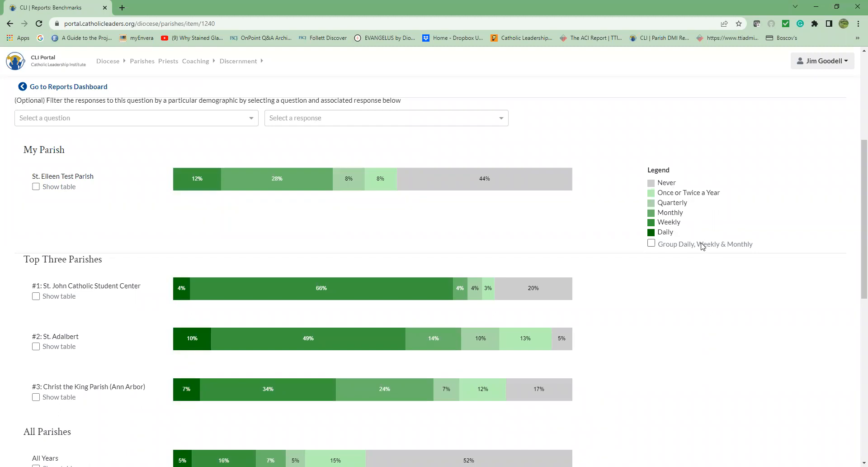
mouse_move(701, 187)
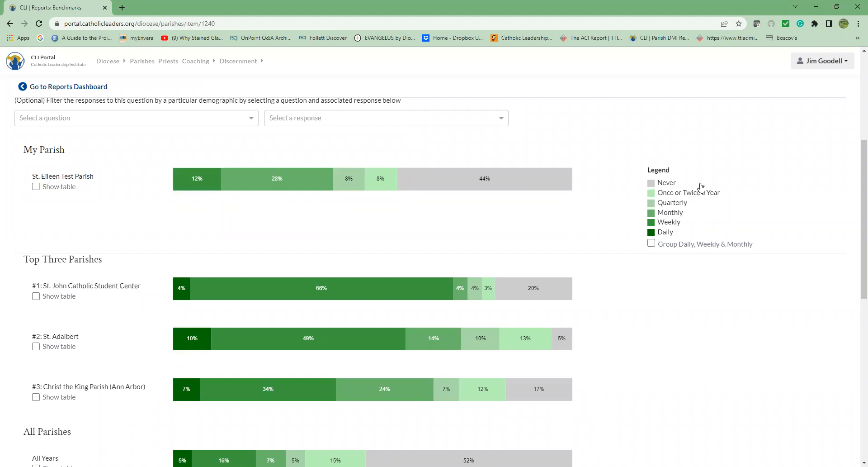
mouse_move(702, 171)
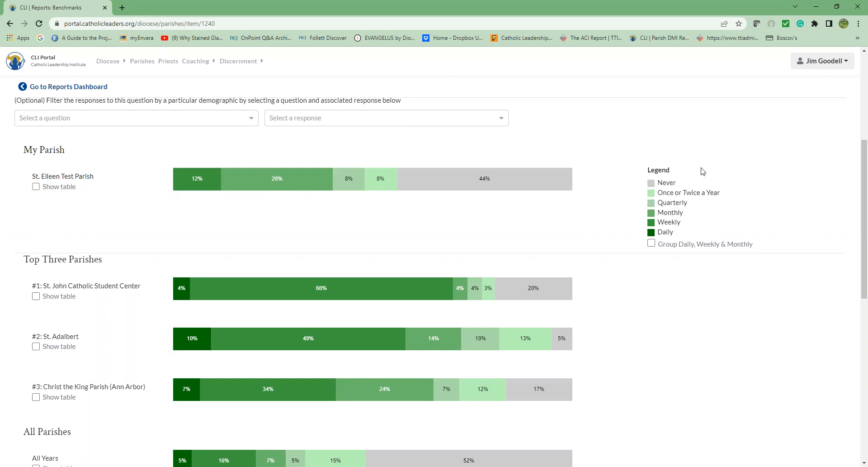
mouse_move(680, 238)
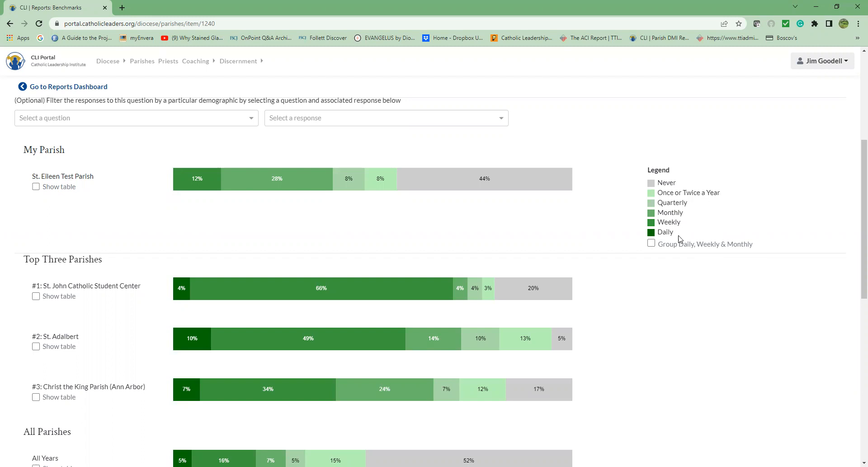
click(652, 243)
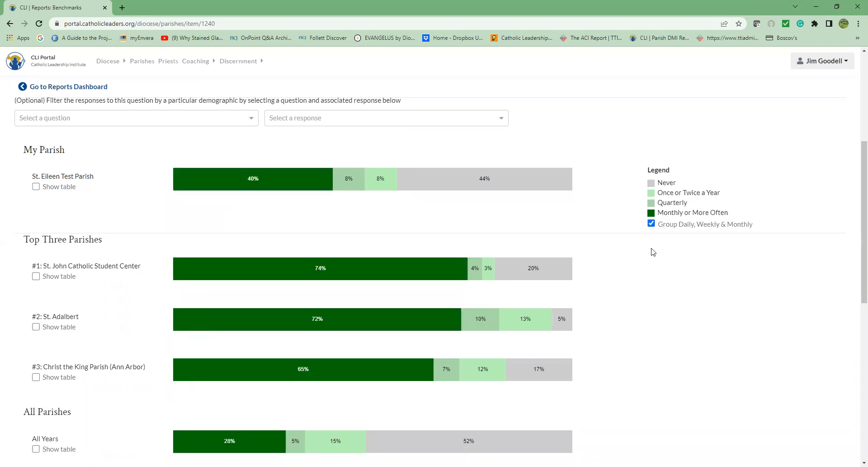
mouse_move(661, 249)
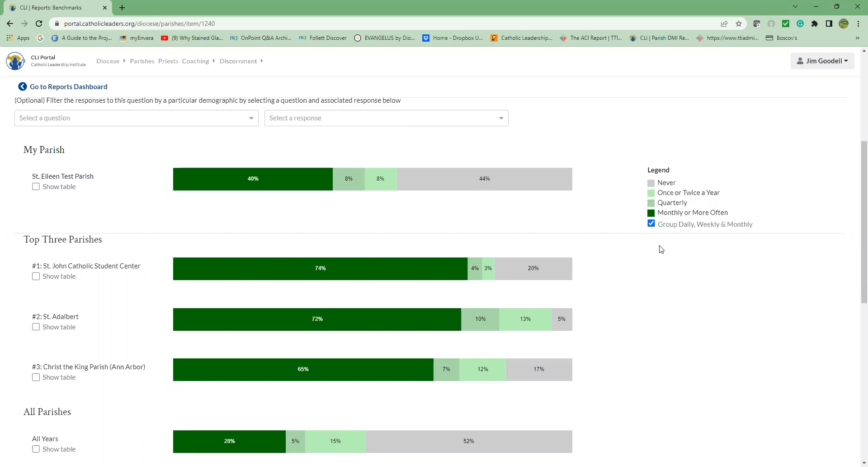
mouse_move(657, 238)
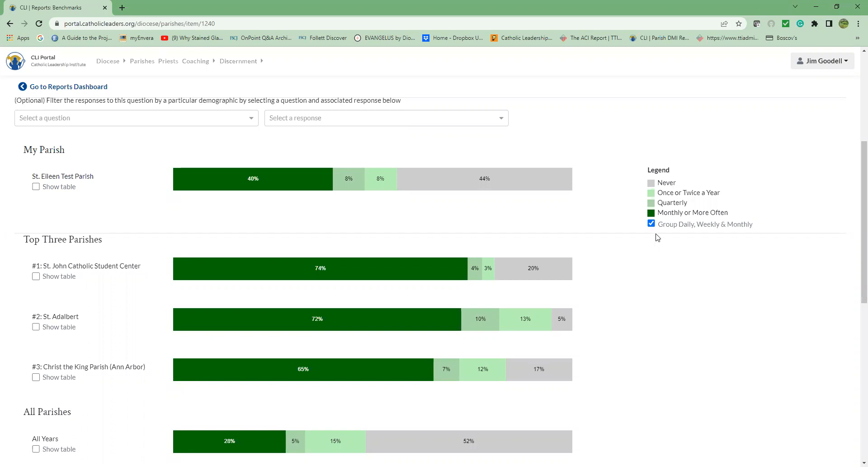
mouse_move(108, 213)
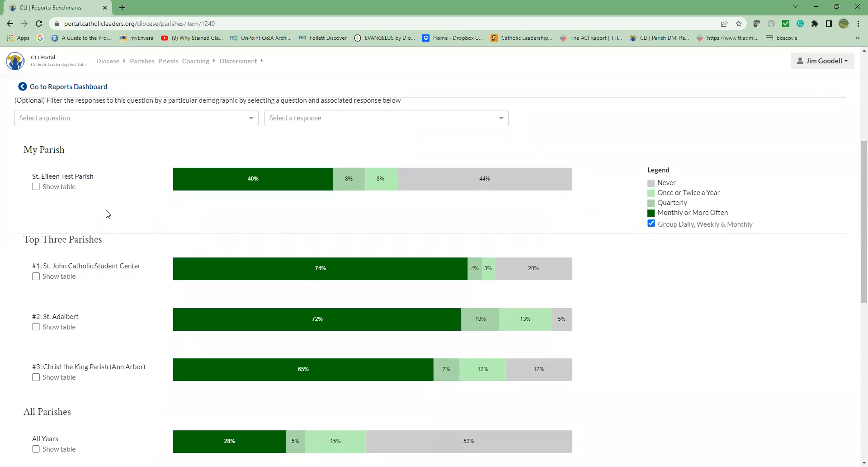
scroll(down, 3)
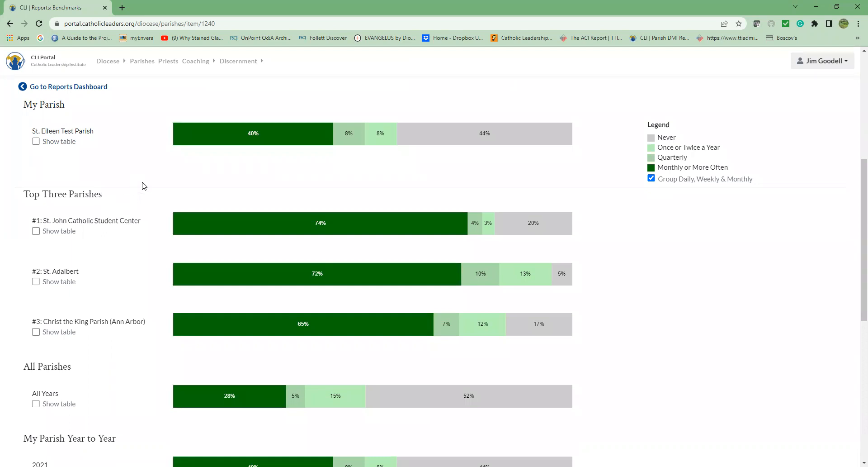
mouse_move(116, 184)
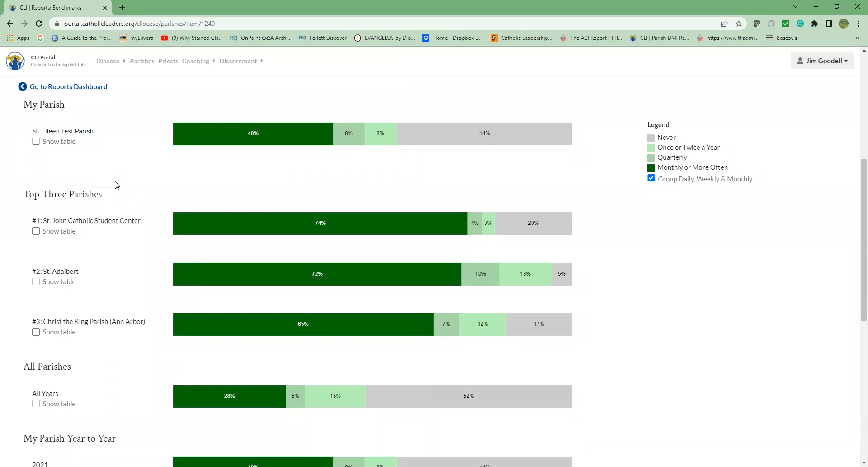
mouse_move(122, 180)
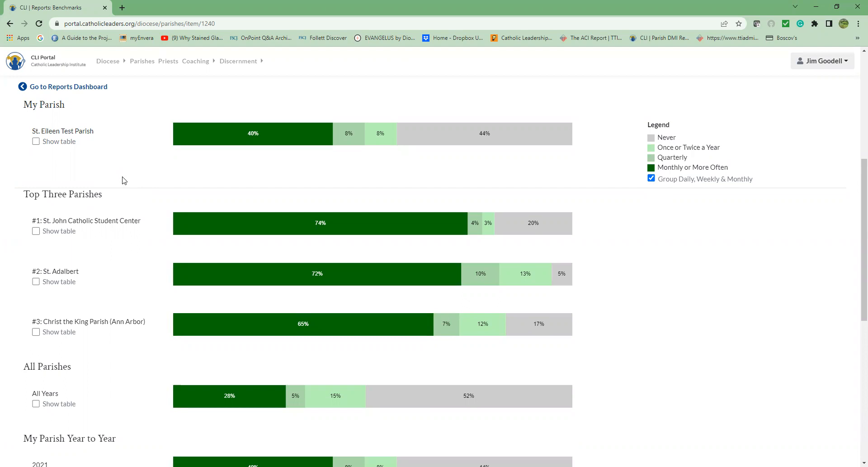
mouse_move(96, 206)
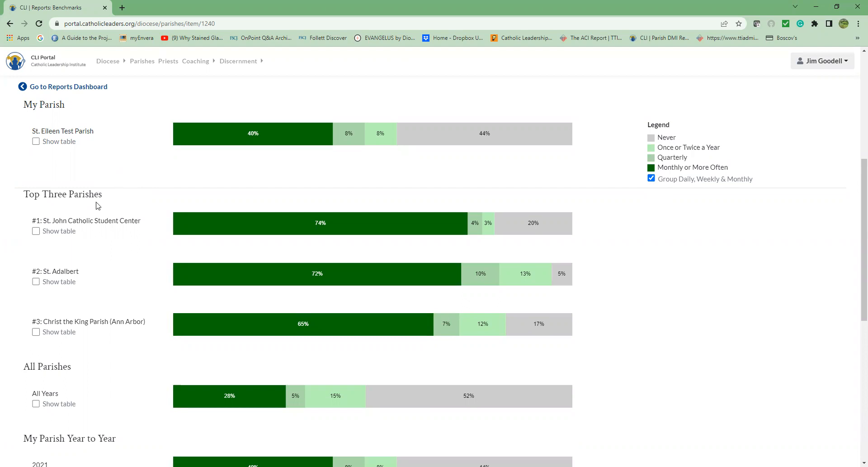
scroll(down, 3)
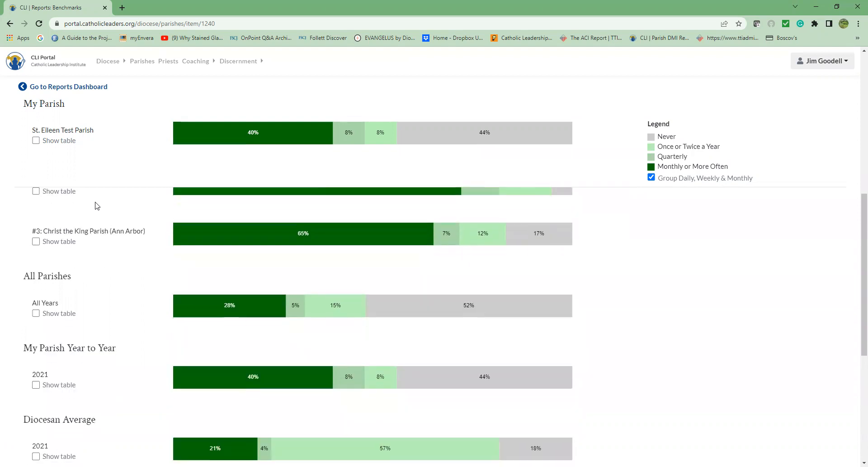
scroll(down, 3)
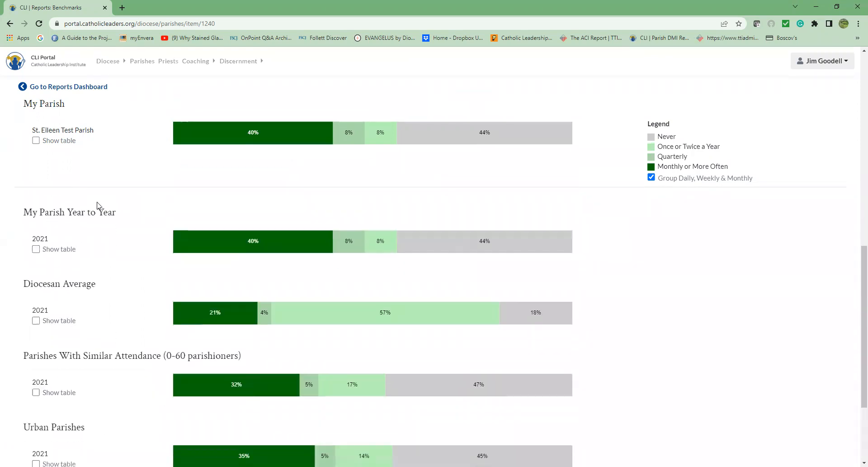
scroll(down, 3)
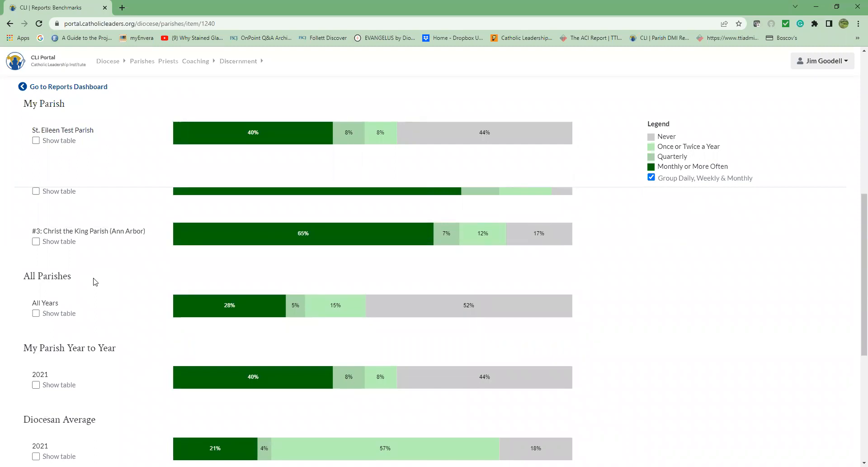
scroll(down, 3)
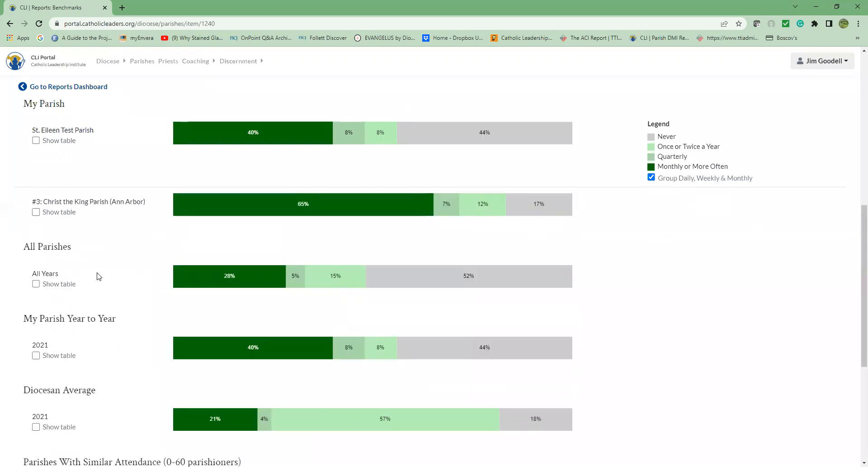
scroll(down, 3)
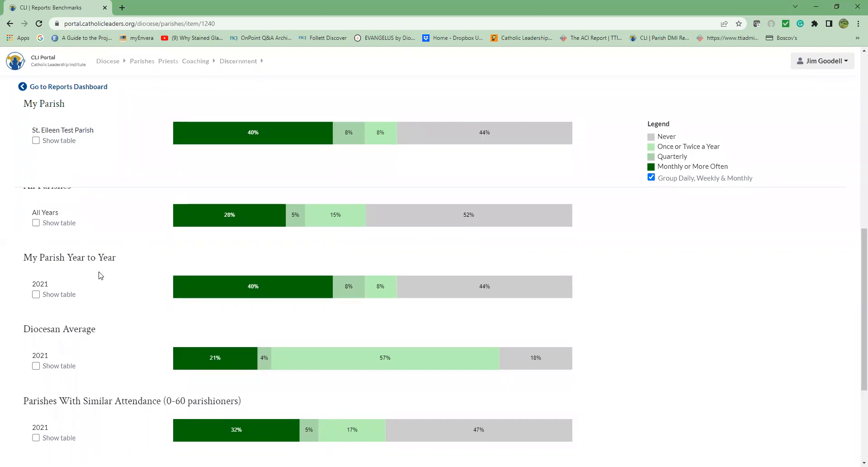
scroll(down, 3)
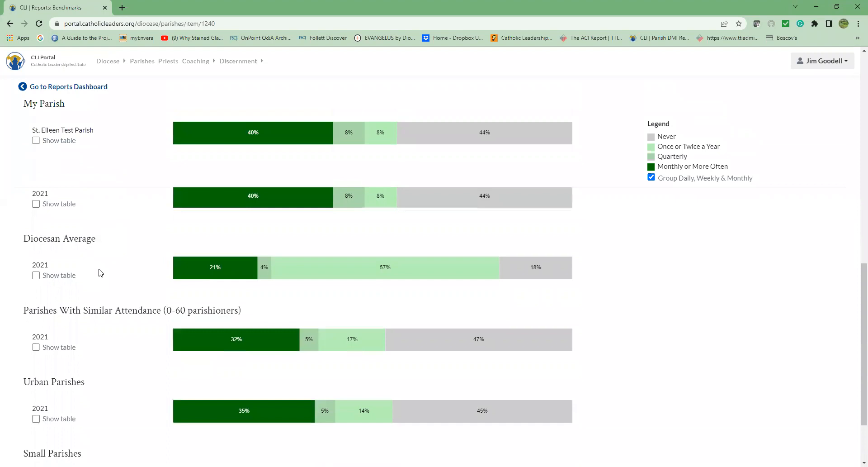
scroll(down, 3)
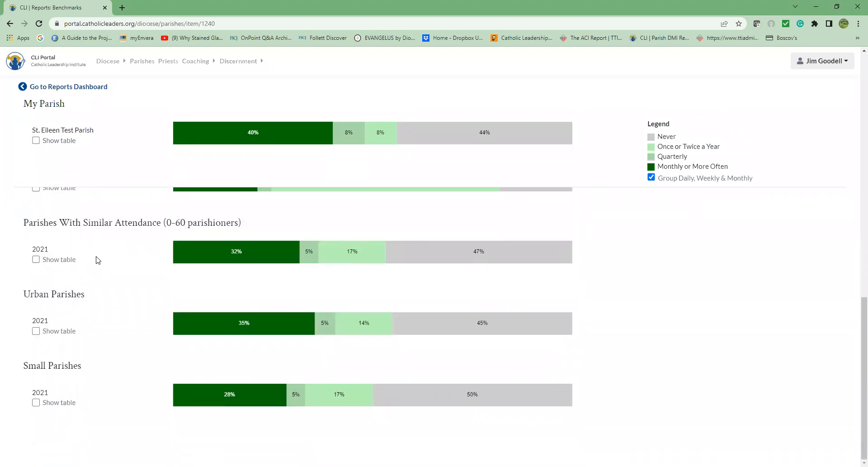
mouse_move(95, 298)
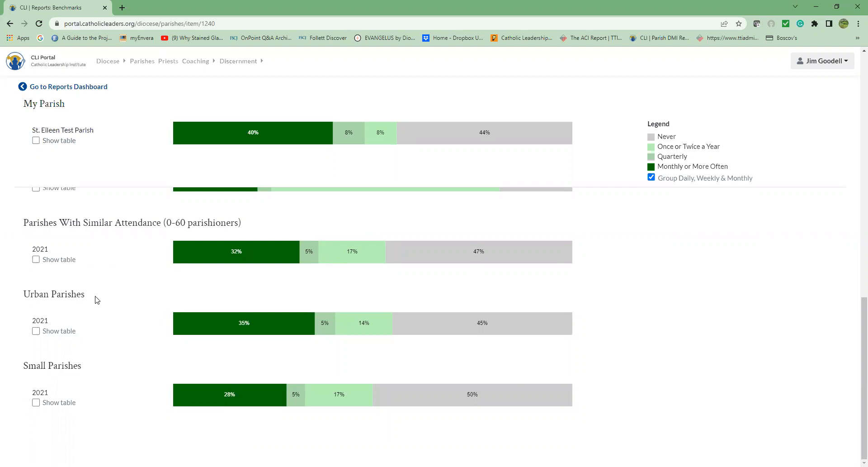
mouse_move(90, 327)
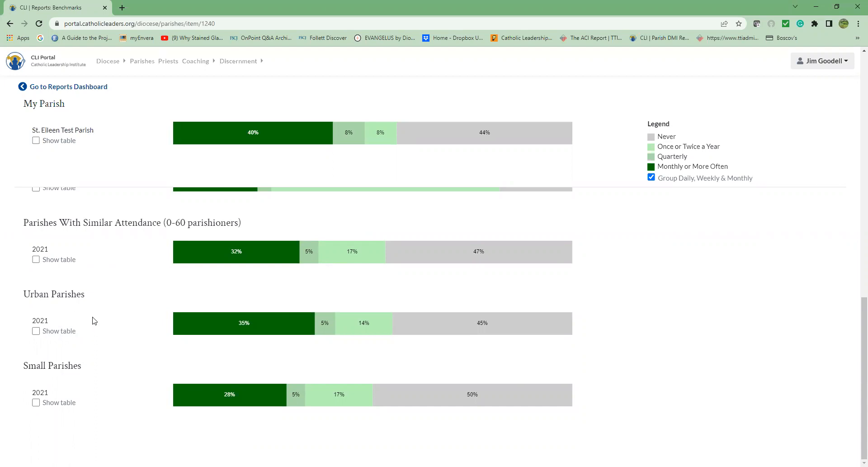
mouse_move(93, 316)
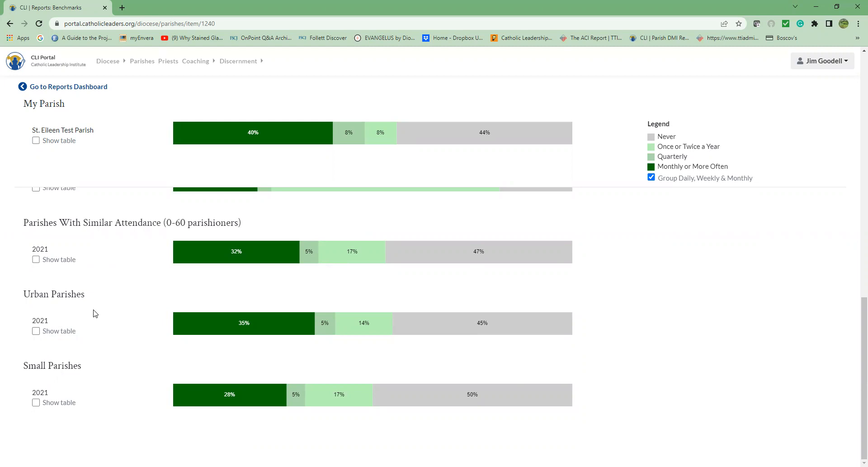
mouse_move(93, 351)
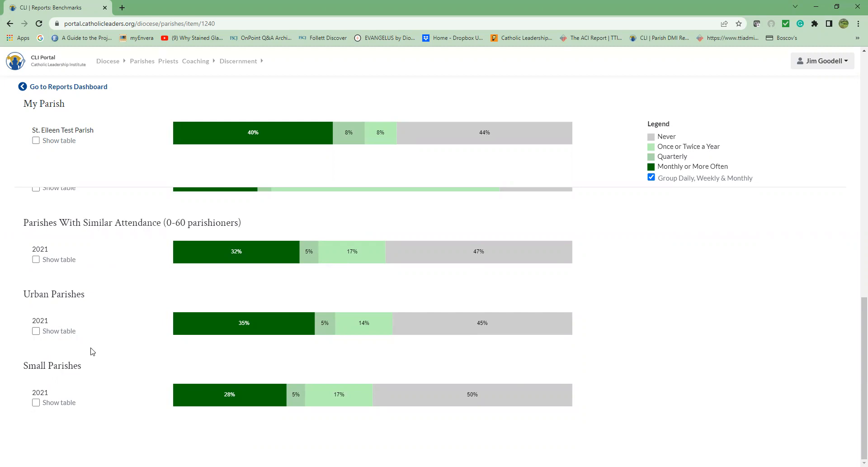
mouse_move(98, 346)
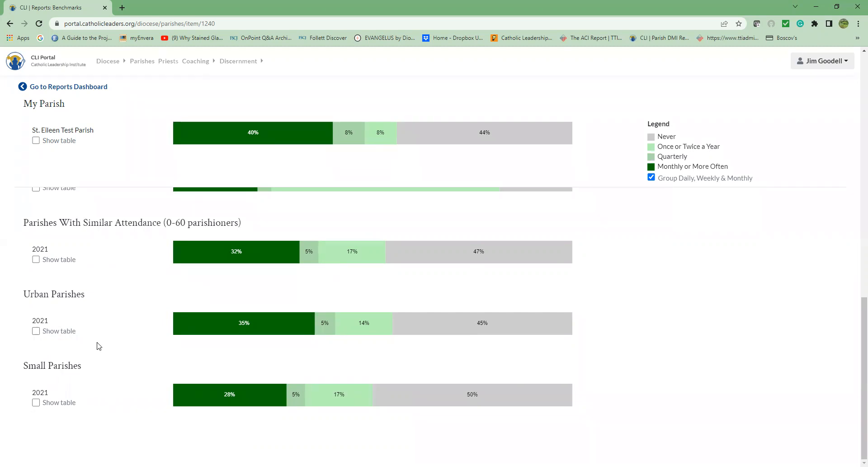
mouse_move(122, 329)
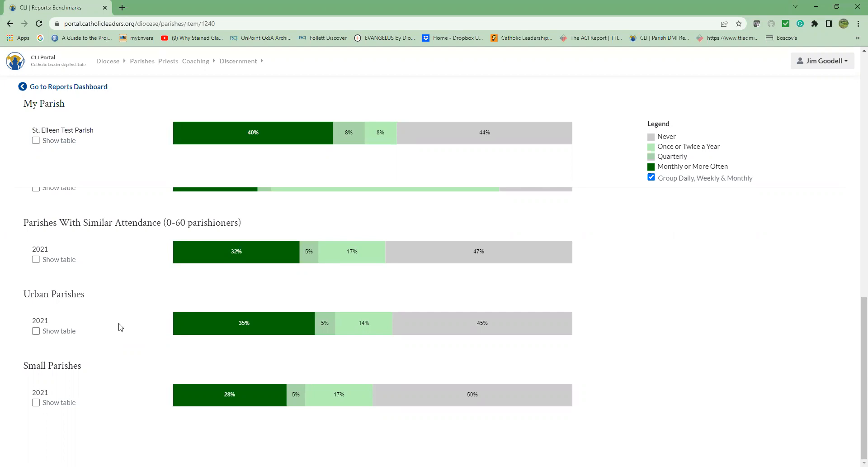
mouse_move(85, 104)
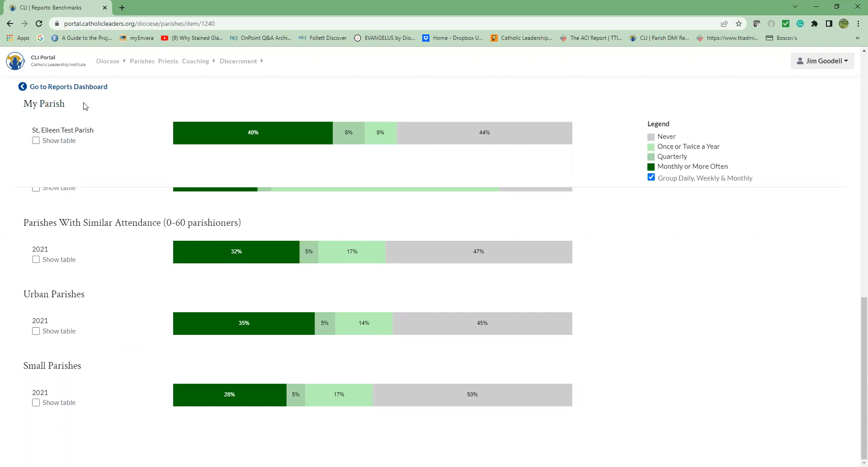
mouse_move(63, 86)
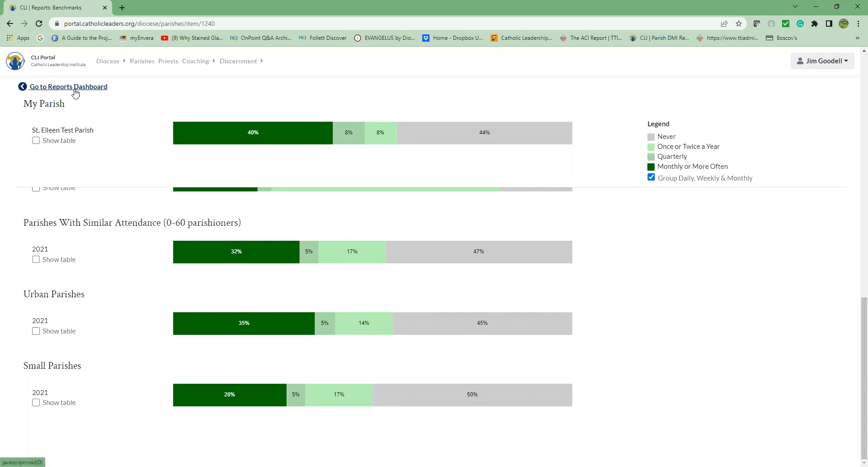
Step: Return to the reports dashboard and choose Pace of spiritual growth as Cross Tabulation Question 1
click(68, 86)
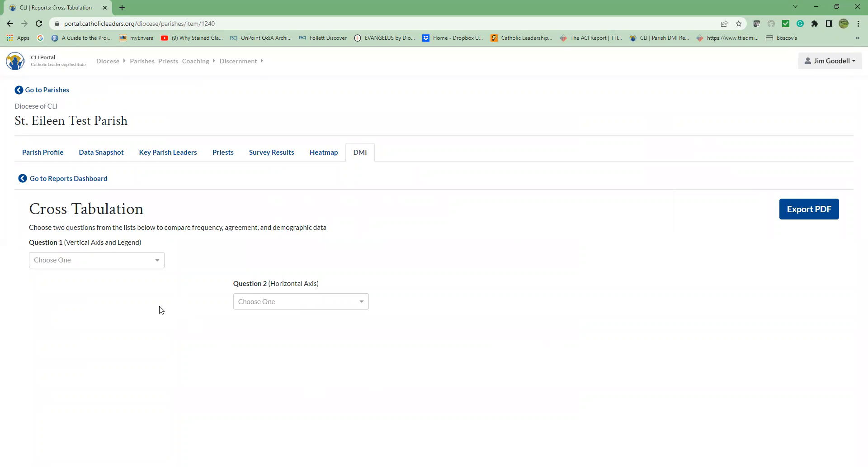
mouse_move(165, 298)
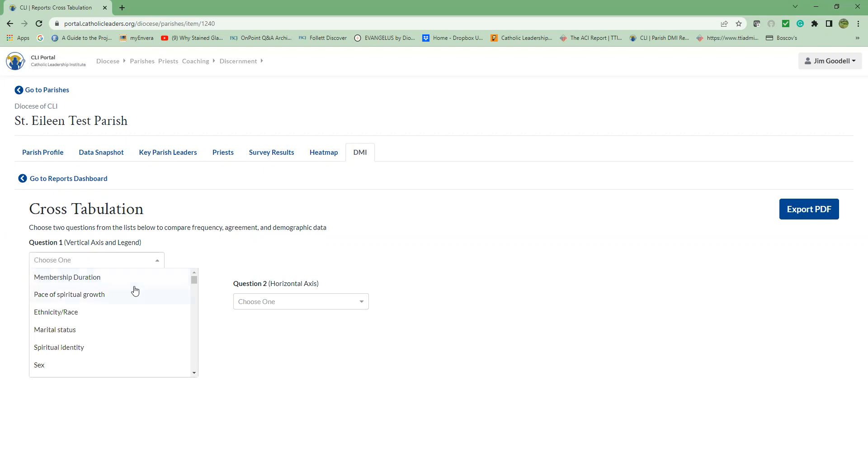
click(70, 294)
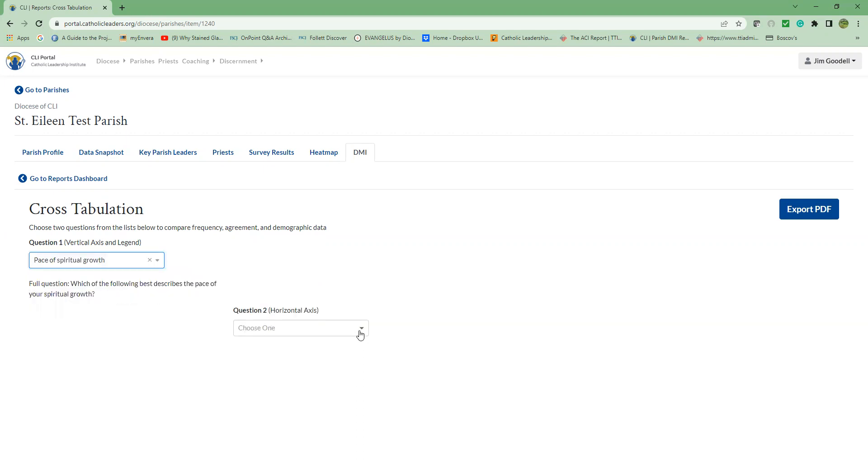
Step: Cross-tabulate against Ethnicity/Race as Question 2, review the stacked chart, then return to the reports dashboard
click(300, 327)
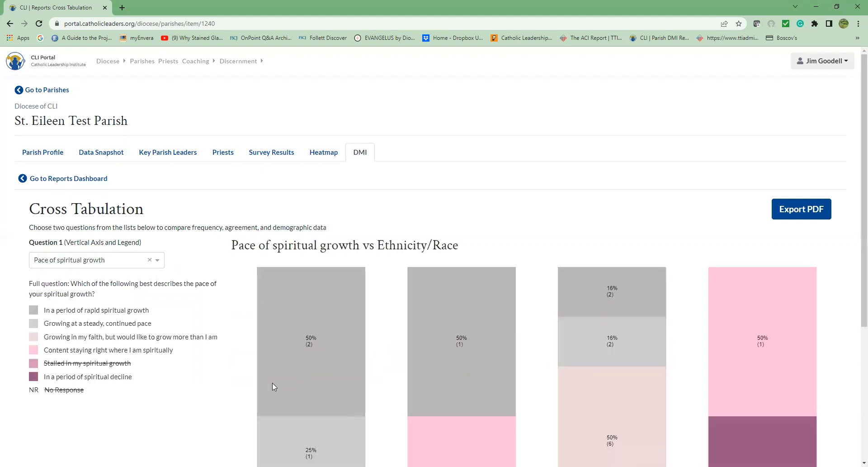
scroll(down, 3)
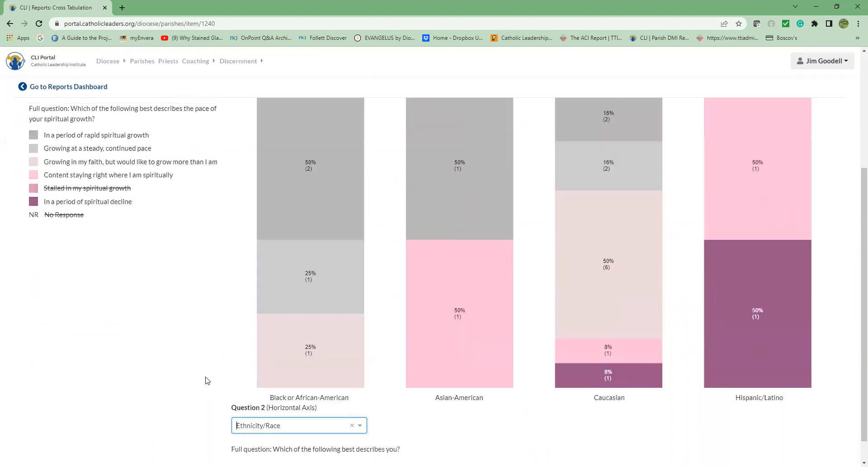
scroll(up, 3)
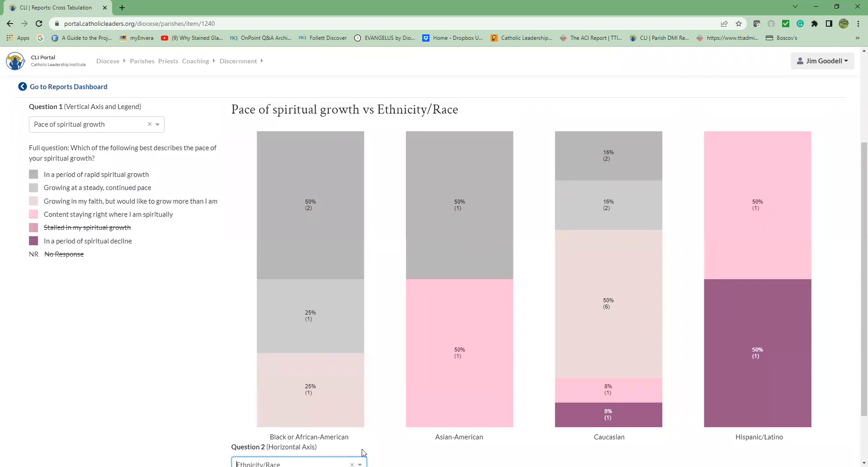
mouse_move(633, 451)
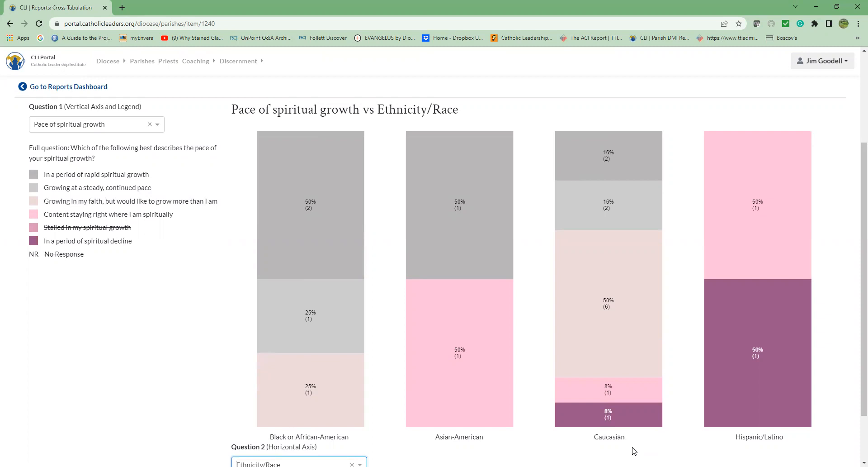
mouse_move(207, 417)
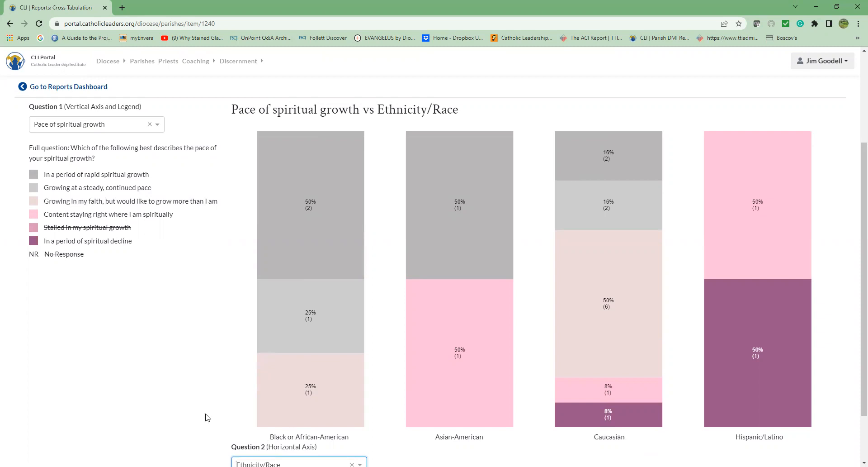
mouse_move(170, 393)
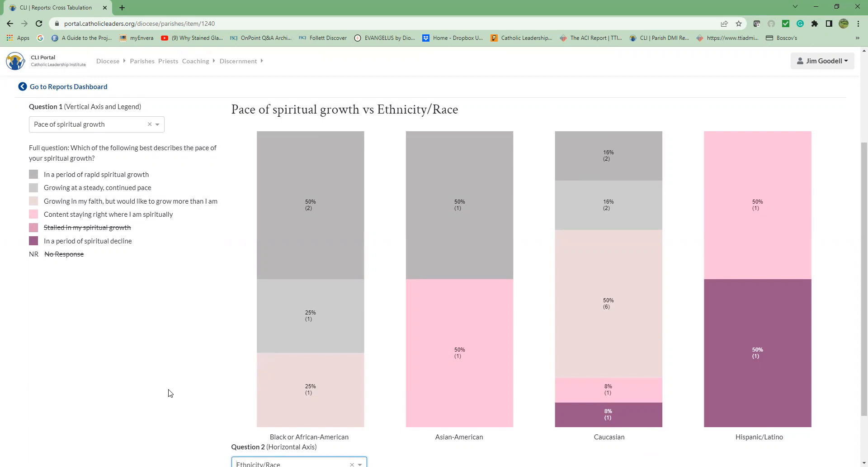
mouse_move(168, 385)
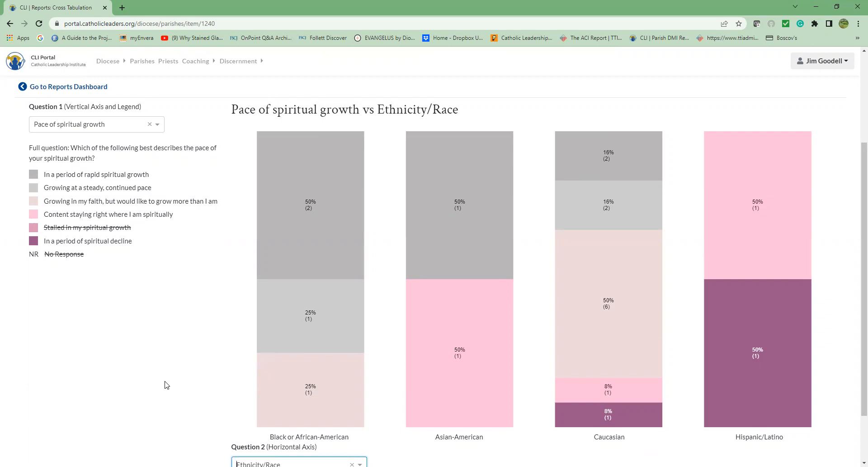
mouse_move(159, 378)
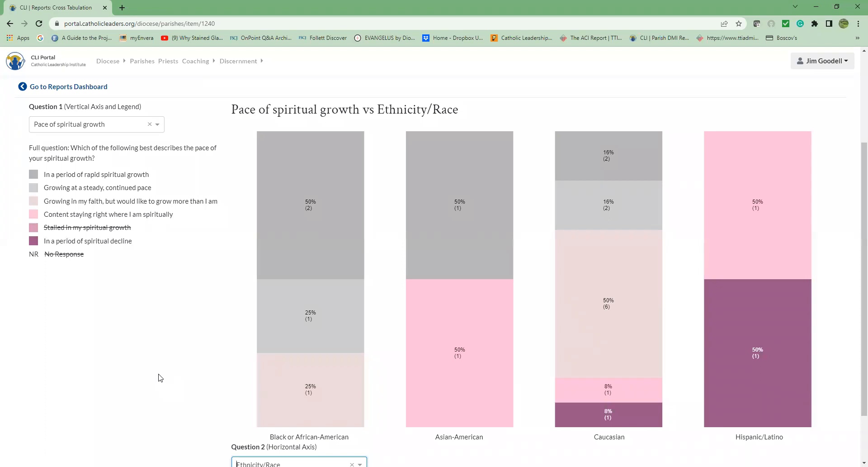
scroll(down, 3)
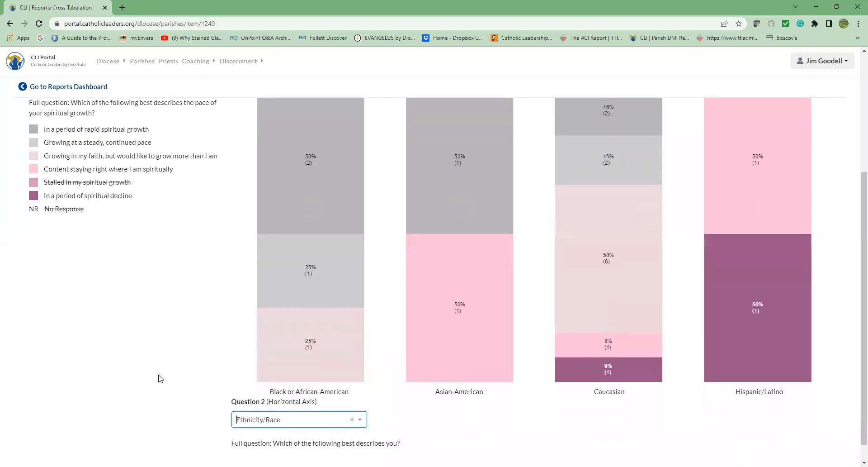
scroll(up, 3)
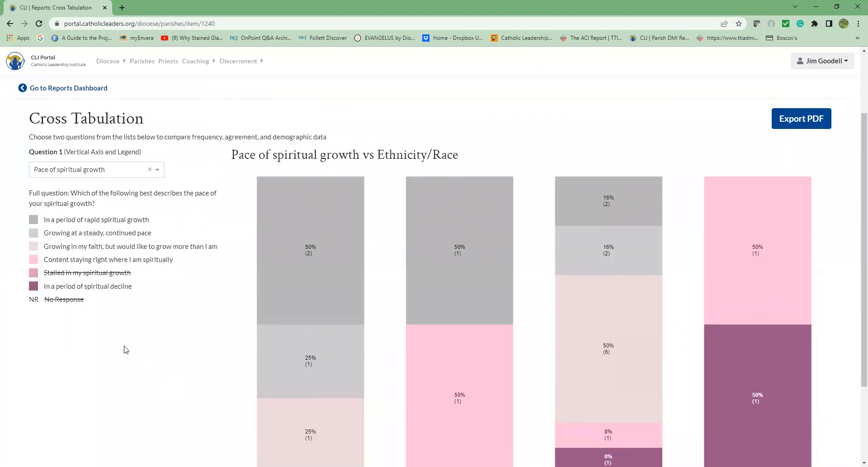
click(68, 88)
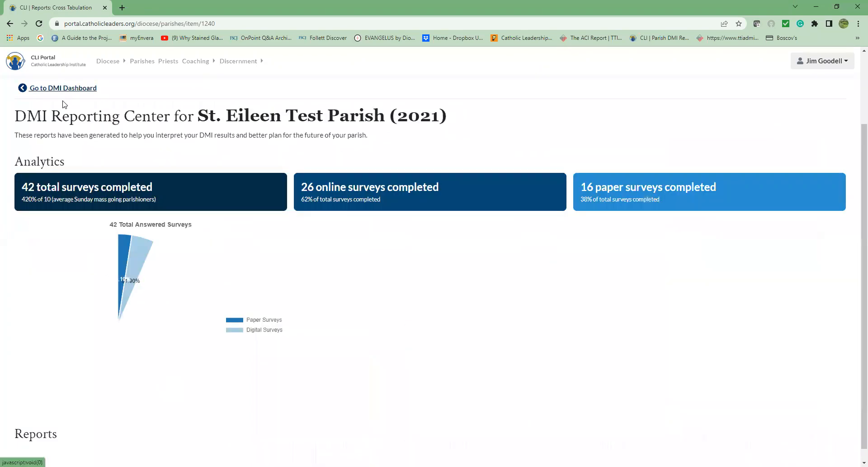
scroll(down, 3)
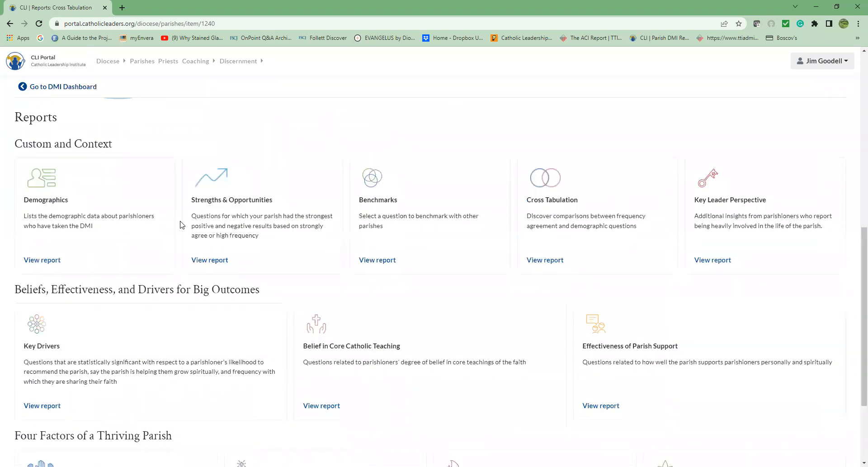
mouse_move(194, 107)
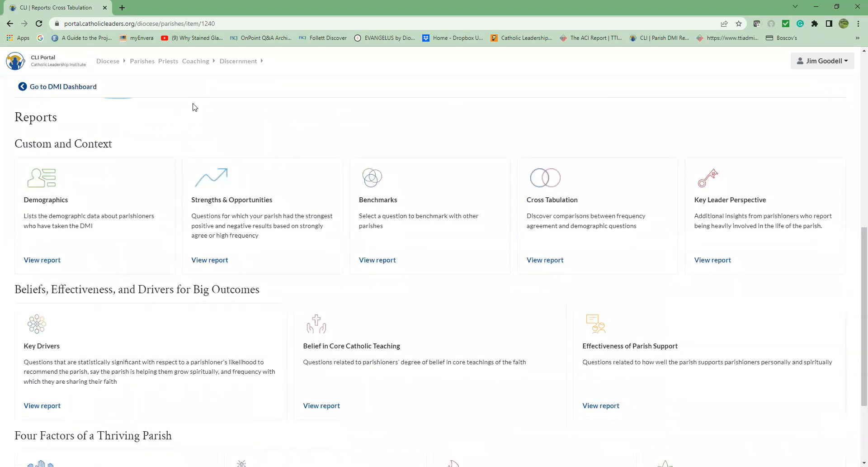